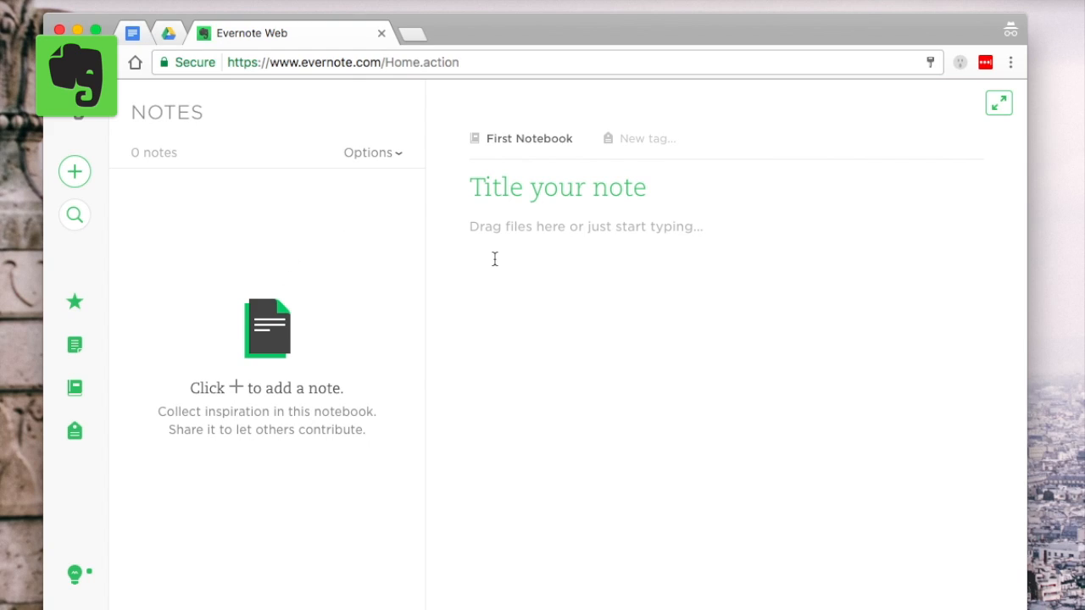
mouse_move(363, 232)
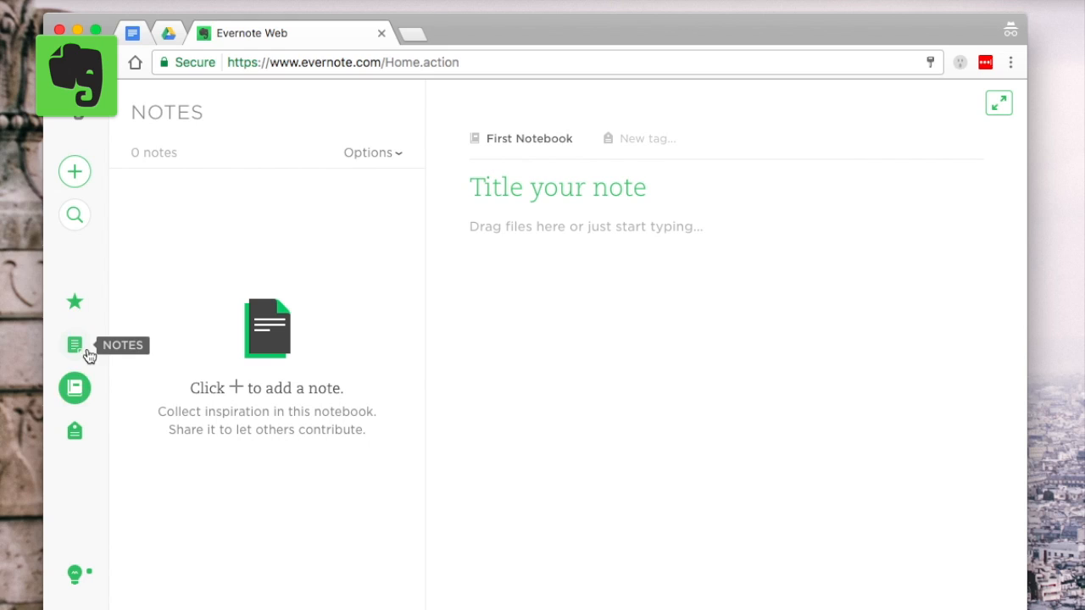
mouse_move(74, 171)
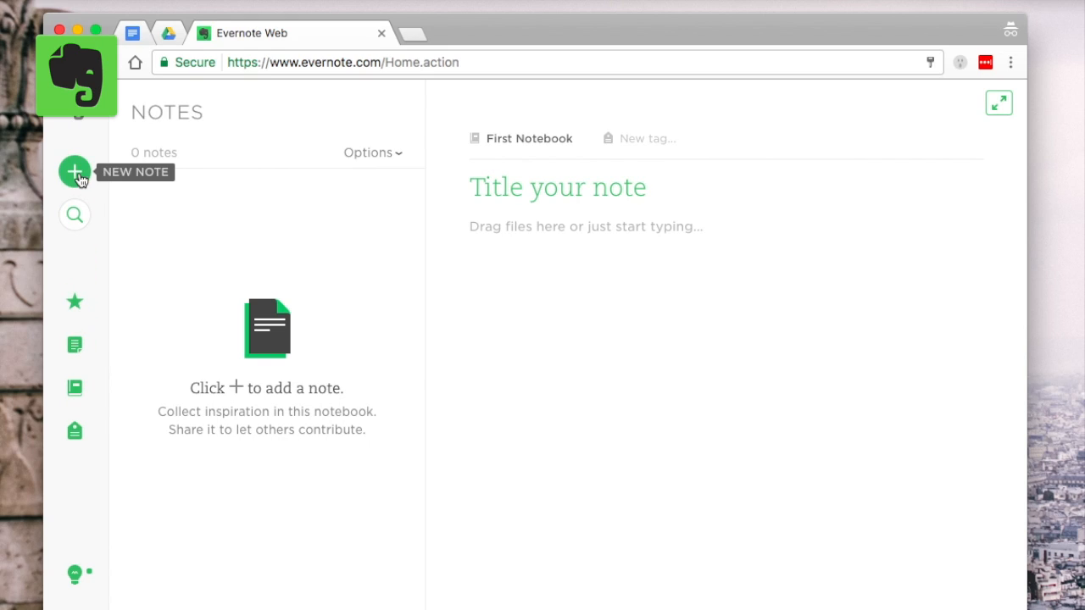
mouse_move(77, 185)
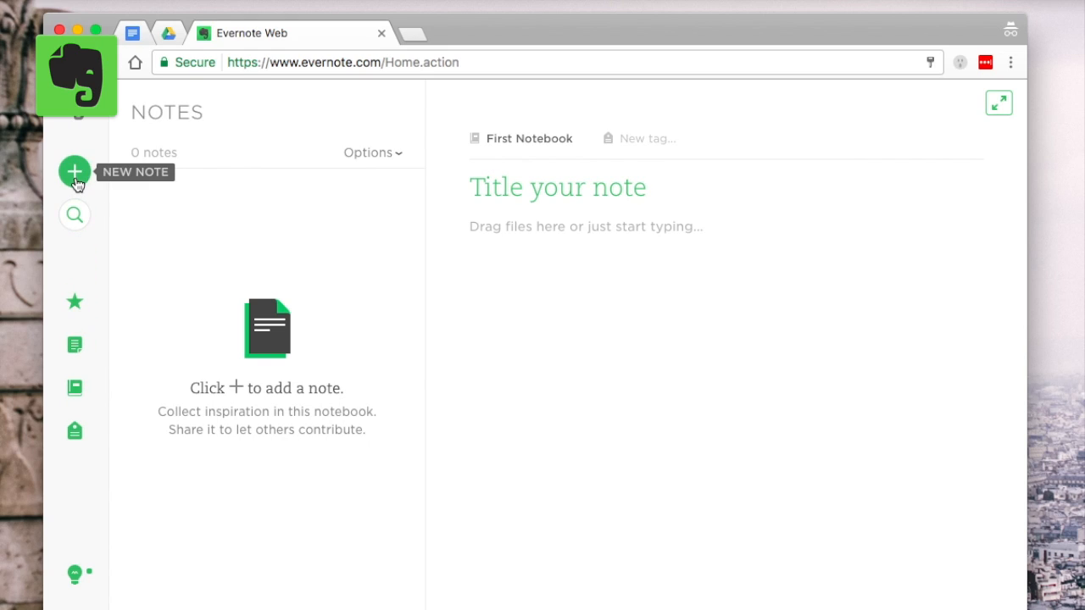
mouse_move(75, 214)
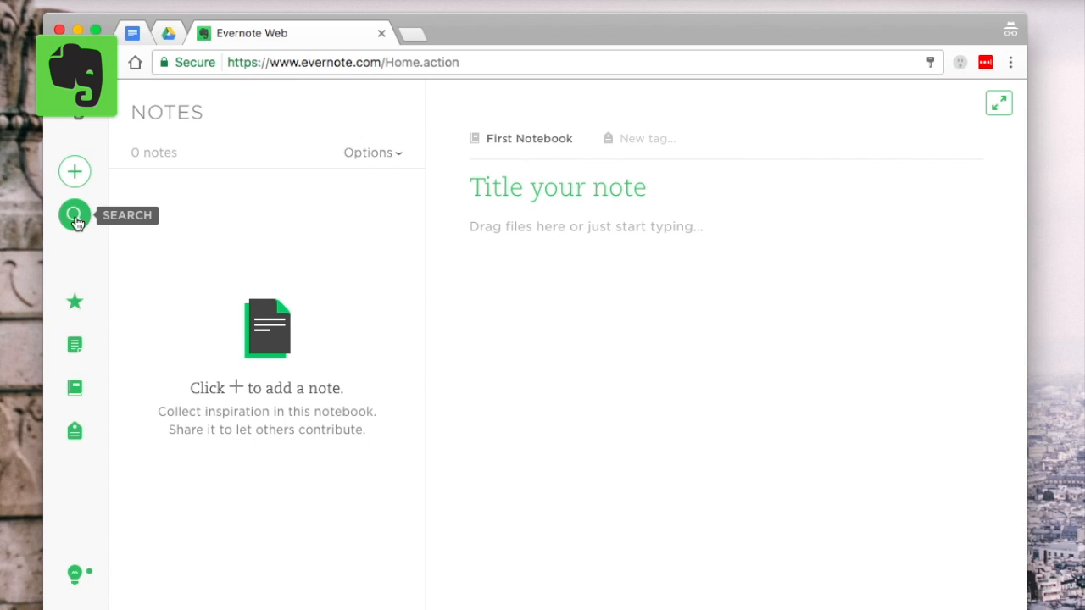
mouse_move(75, 302)
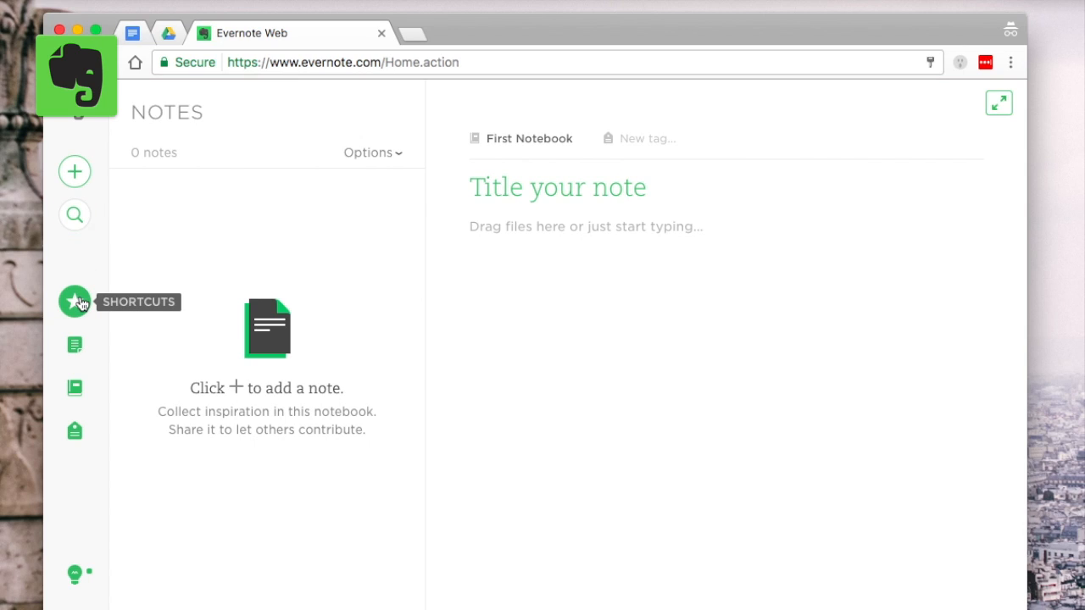
mouse_move(84, 312)
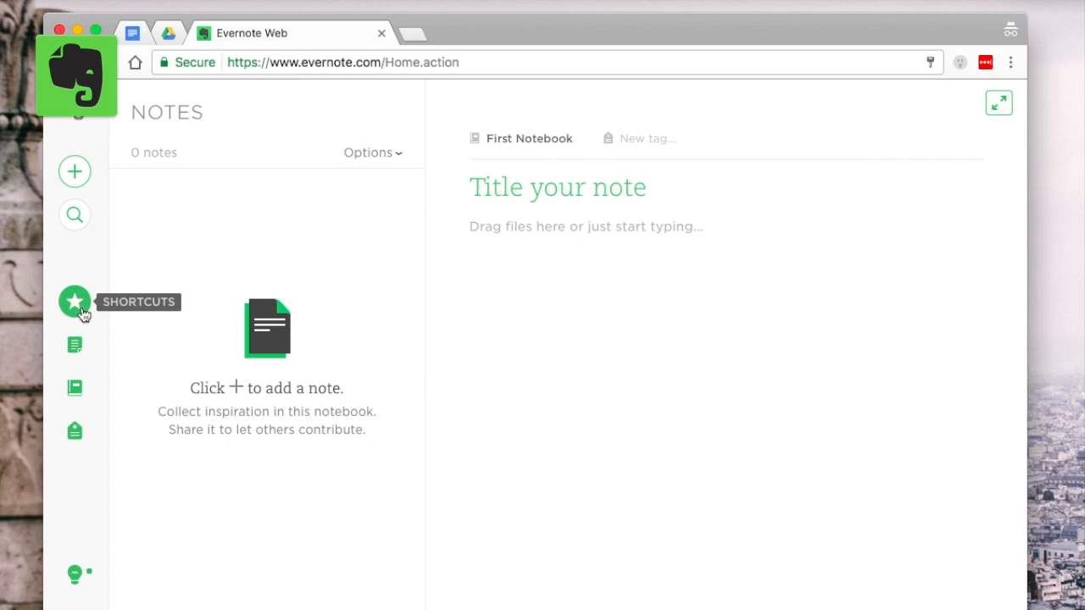
mouse_move(75, 344)
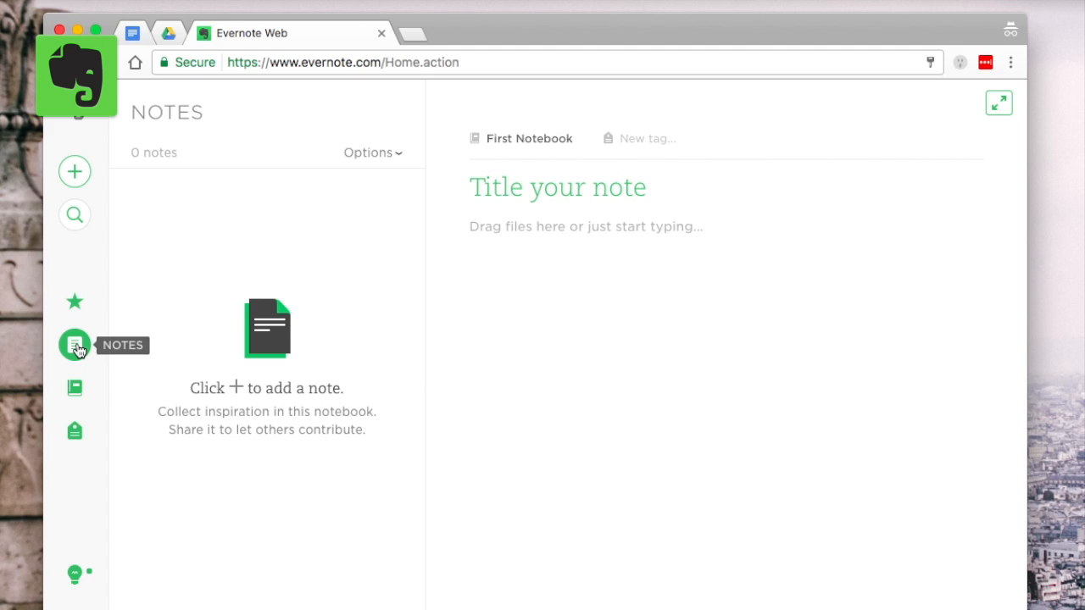
mouse_move(75, 389)
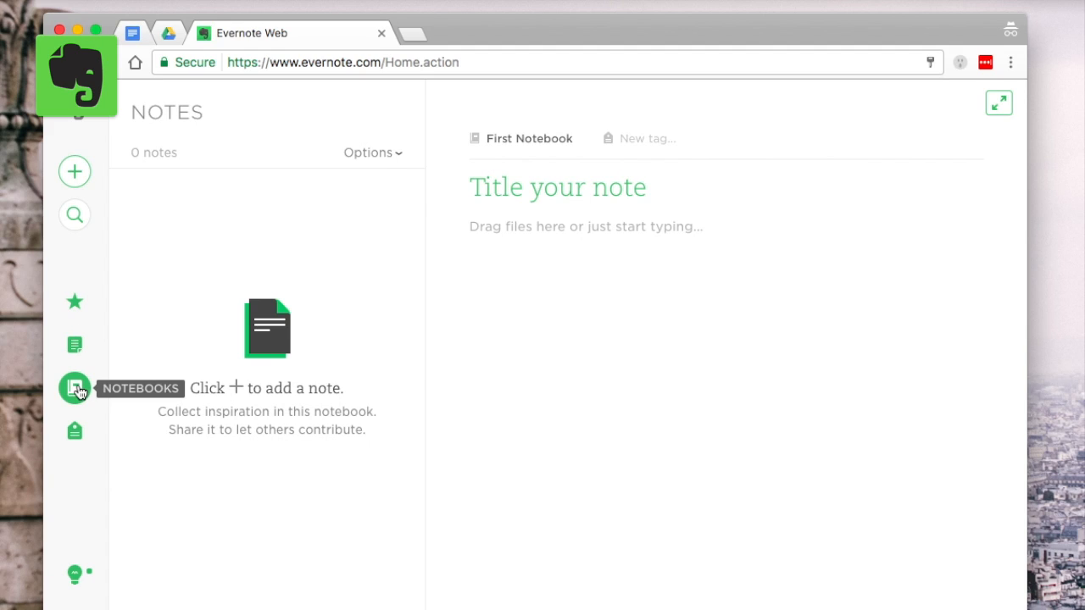
mouse_move(74, 430)
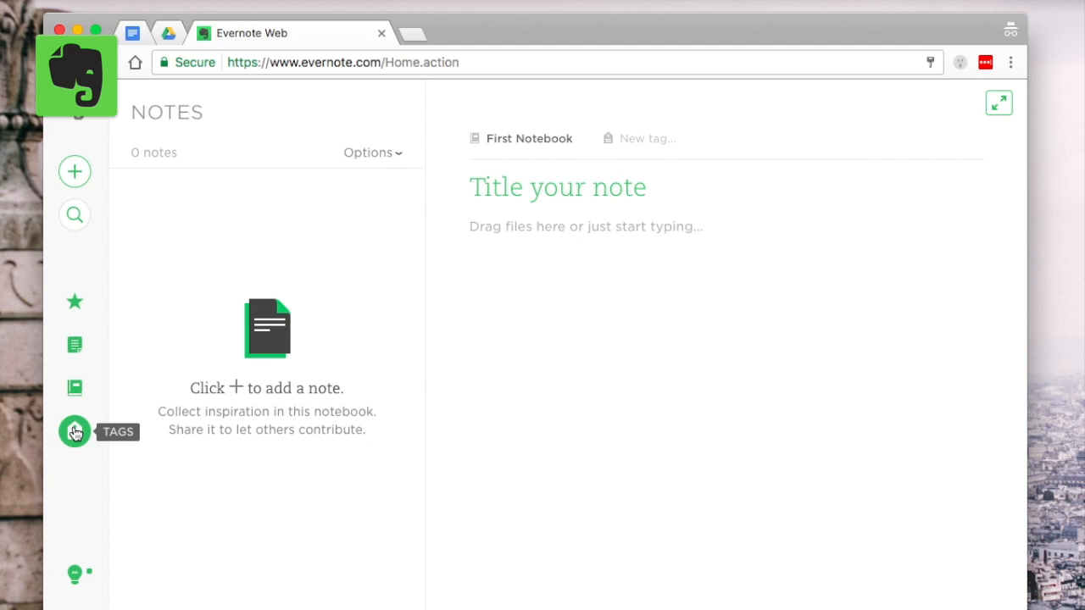
mouse_move(75, 574)
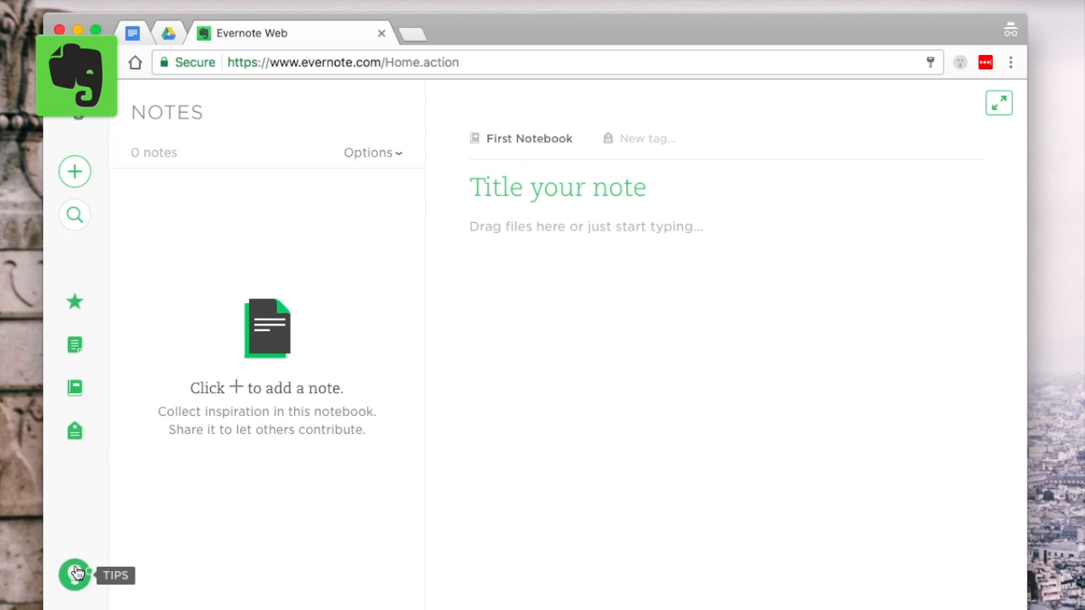
mouse_move(78, 578)
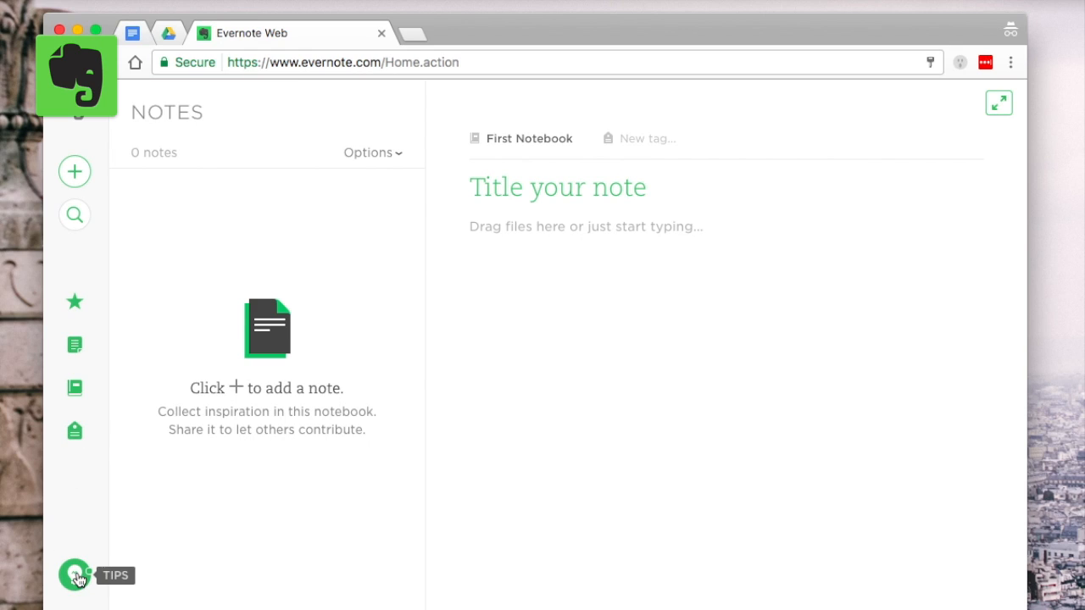
mouse_move(74, 389)
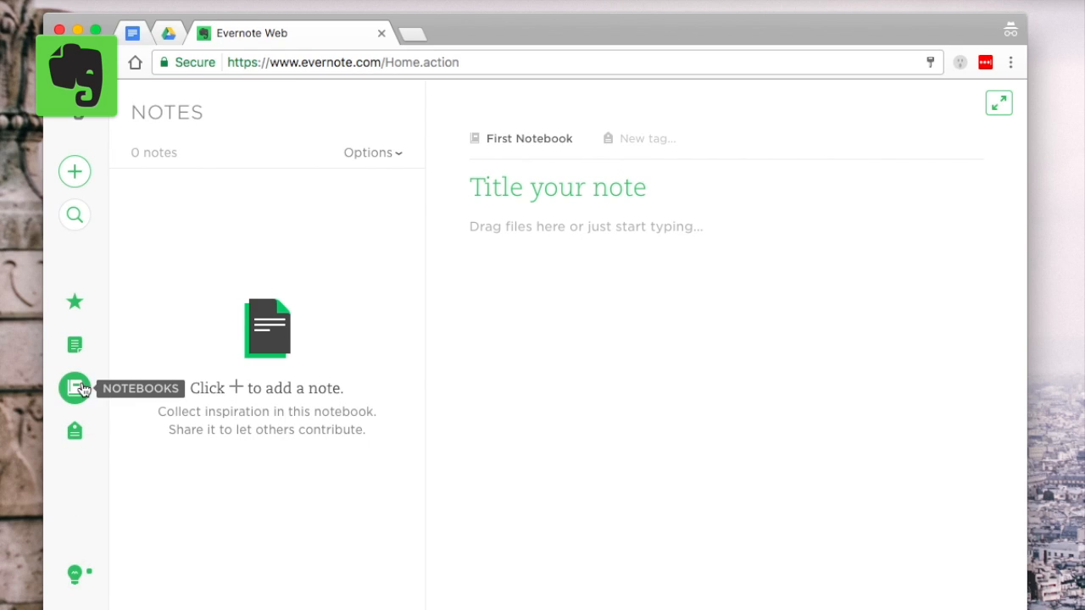
- Create a notebook named 'STO301: Operations'
left_click(75, 388)
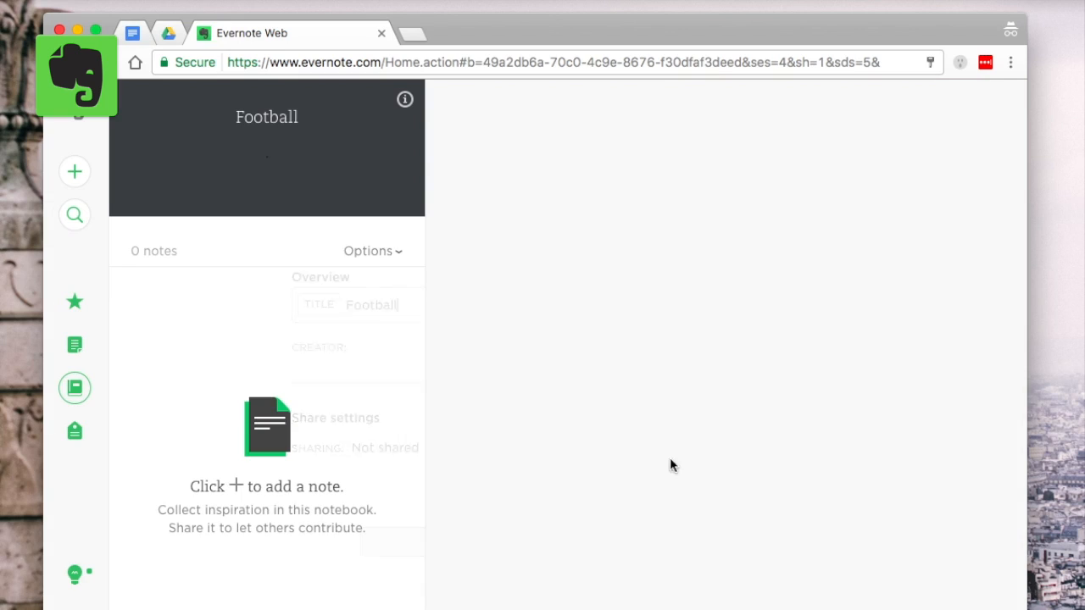
left_click(75, 388)
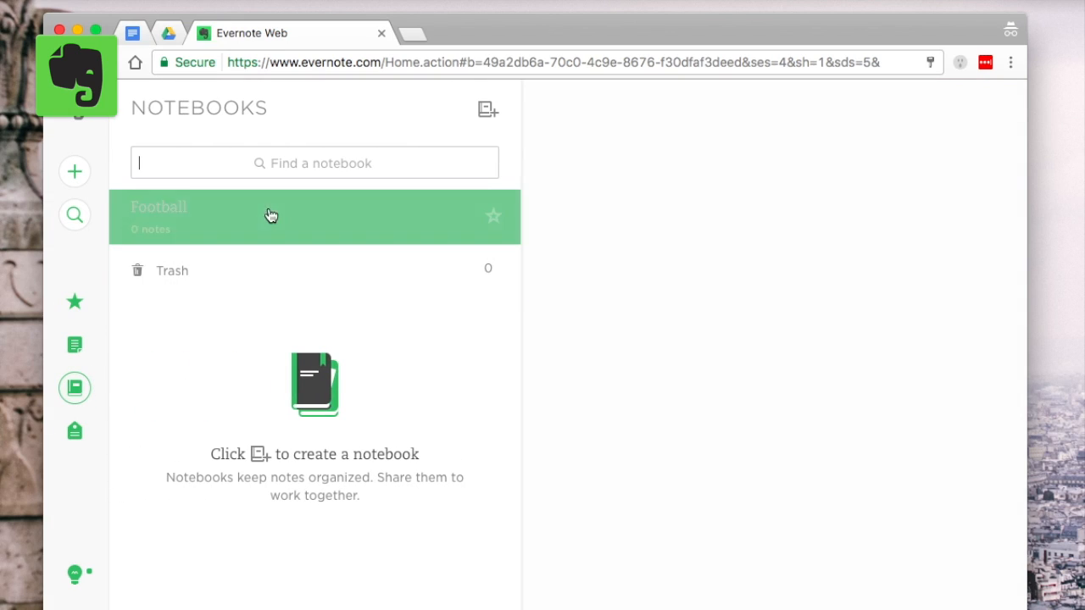
left_click(488, 110)
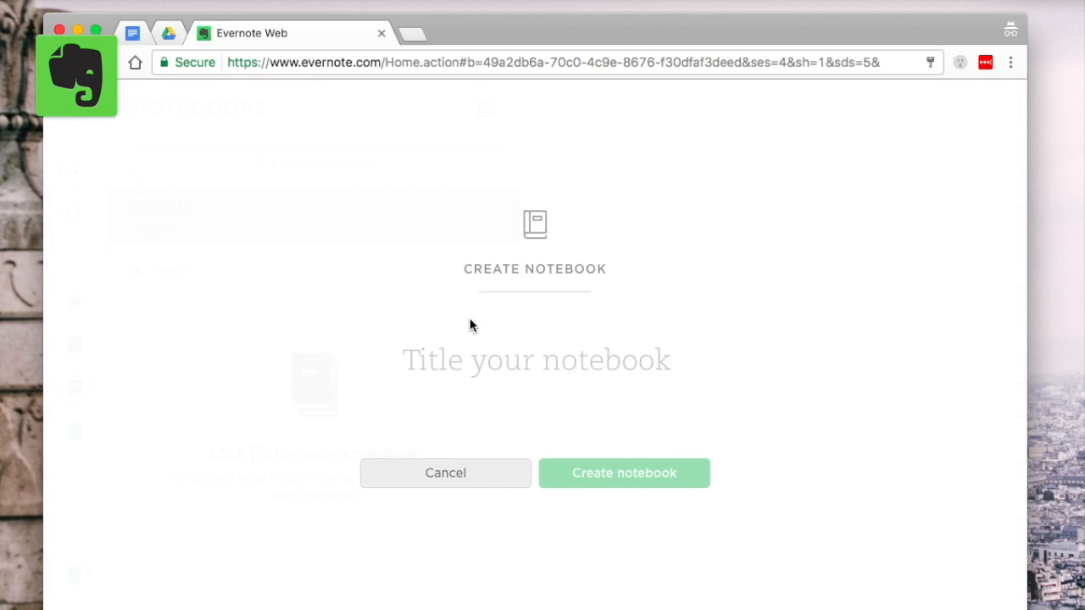
type("STO")
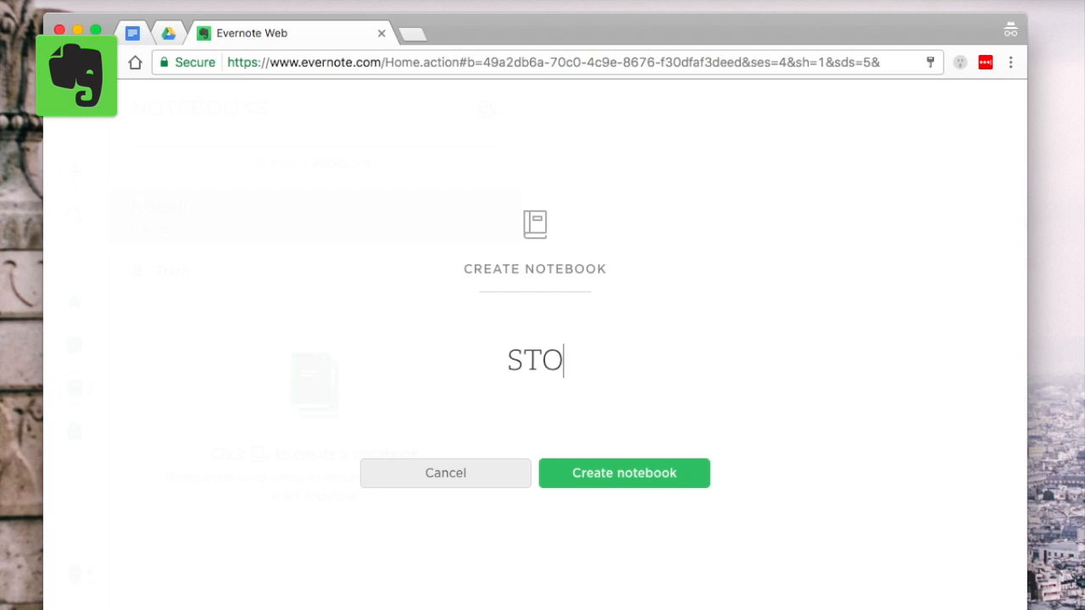
type("301:")
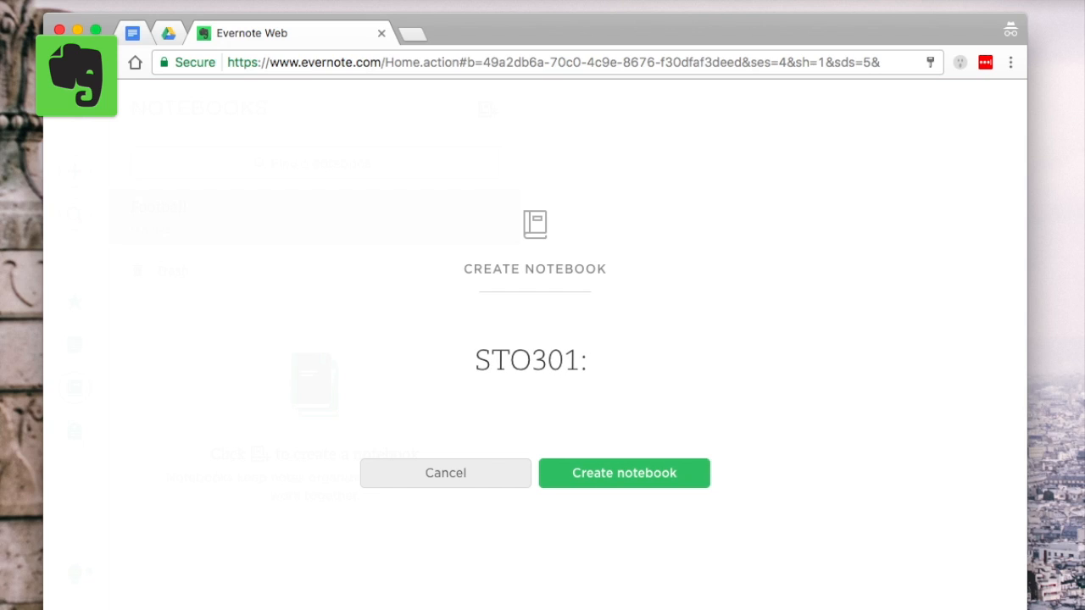
type("Operations")
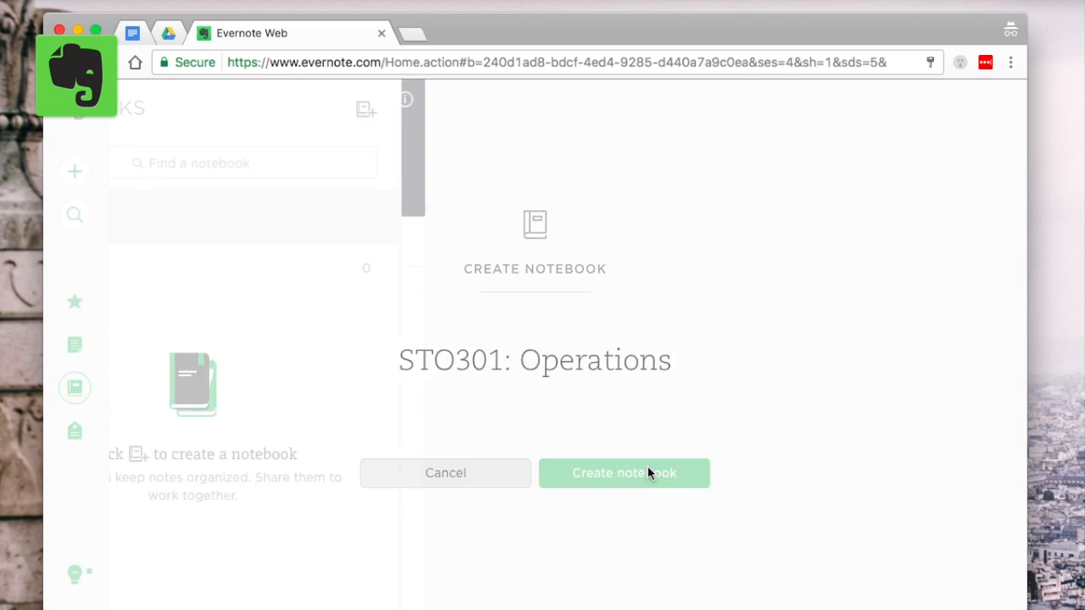
- Create a second notebook named 'STO308: Info Policy'
left_click(624, 473)
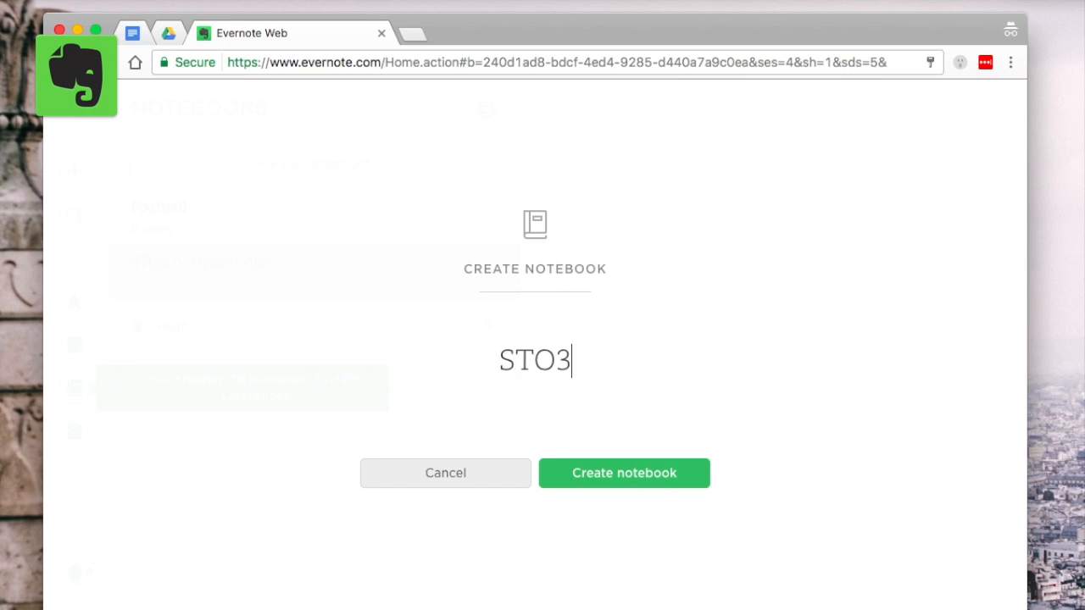
type("08:")
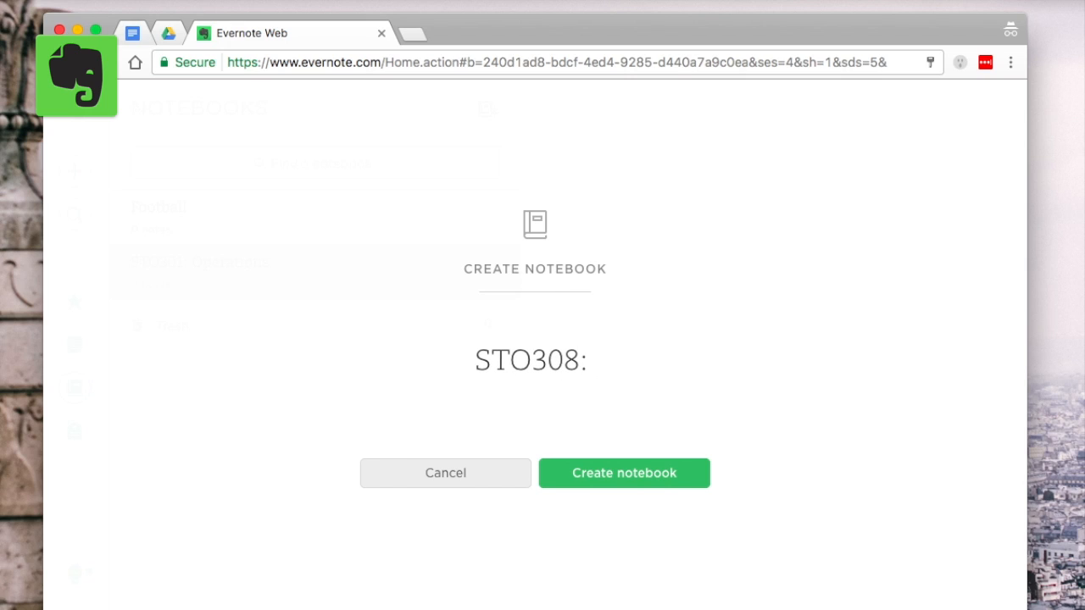
type("Info Policy")
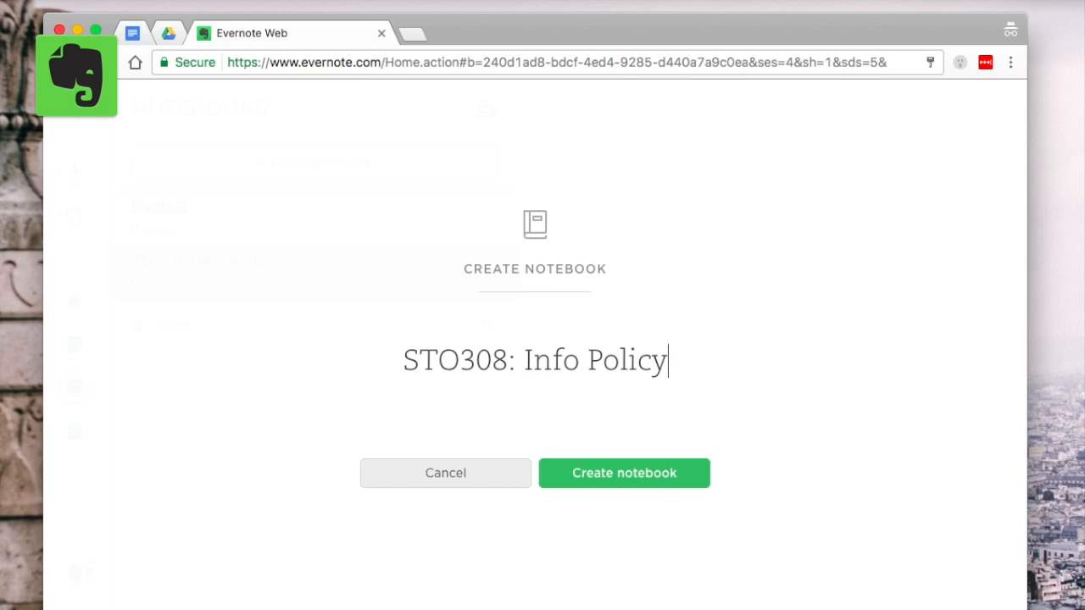
left_click(623, 473)
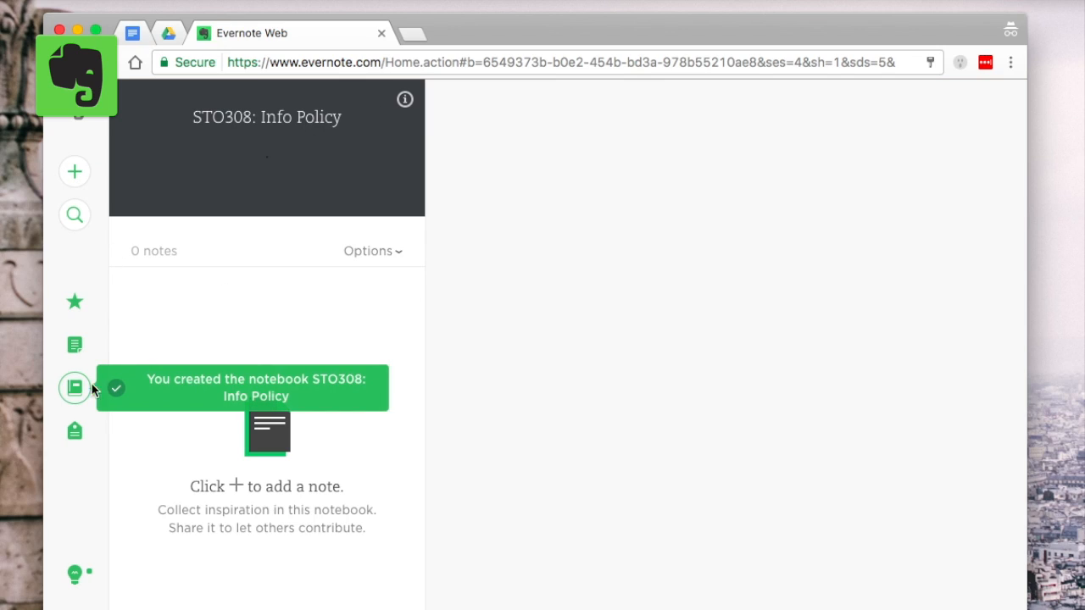
left_click(74, 171)
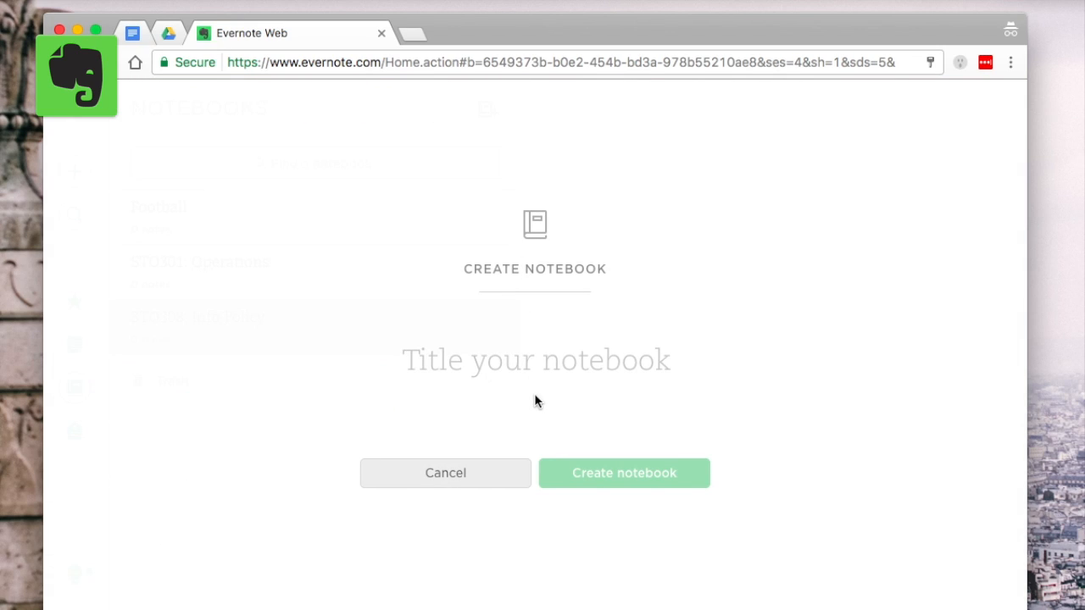
- Create the 'Yoga/Meditation' and 'Art Society' notebooks
type("Yoga/Medi")
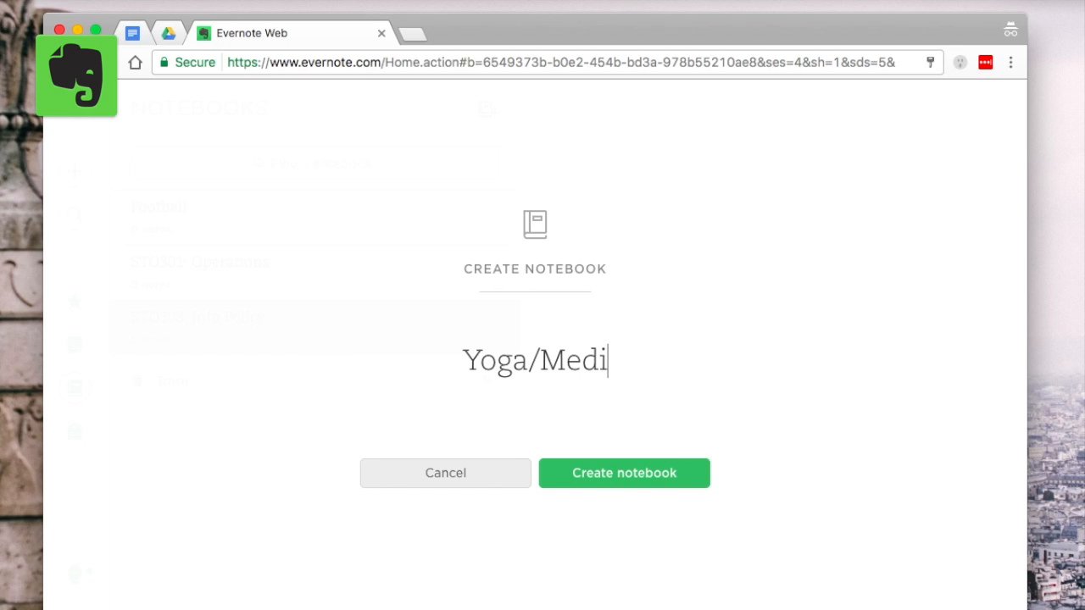
left_click(624, 473)
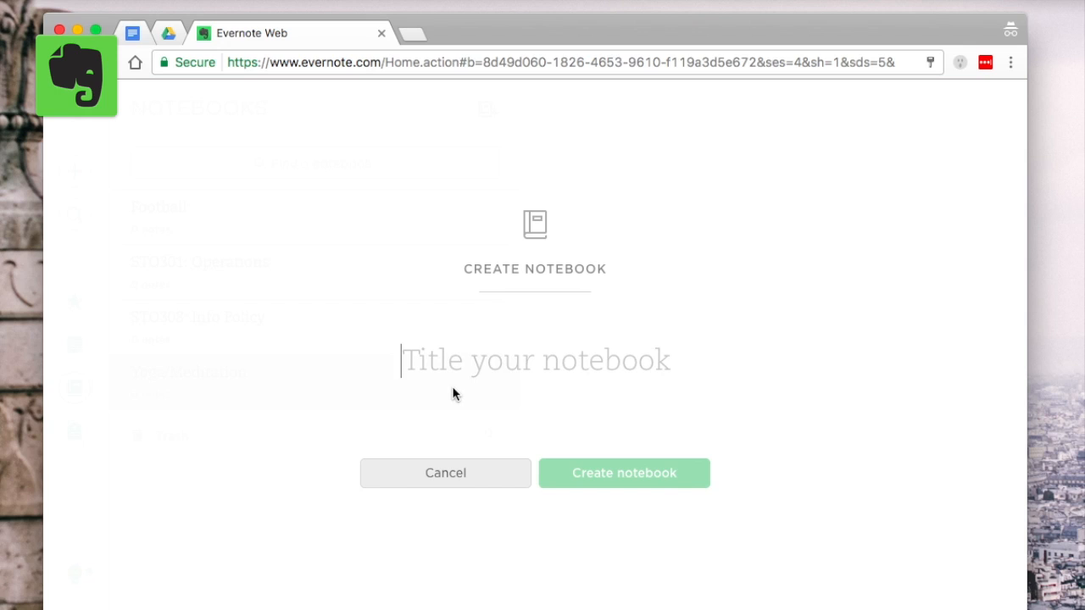
type("F")
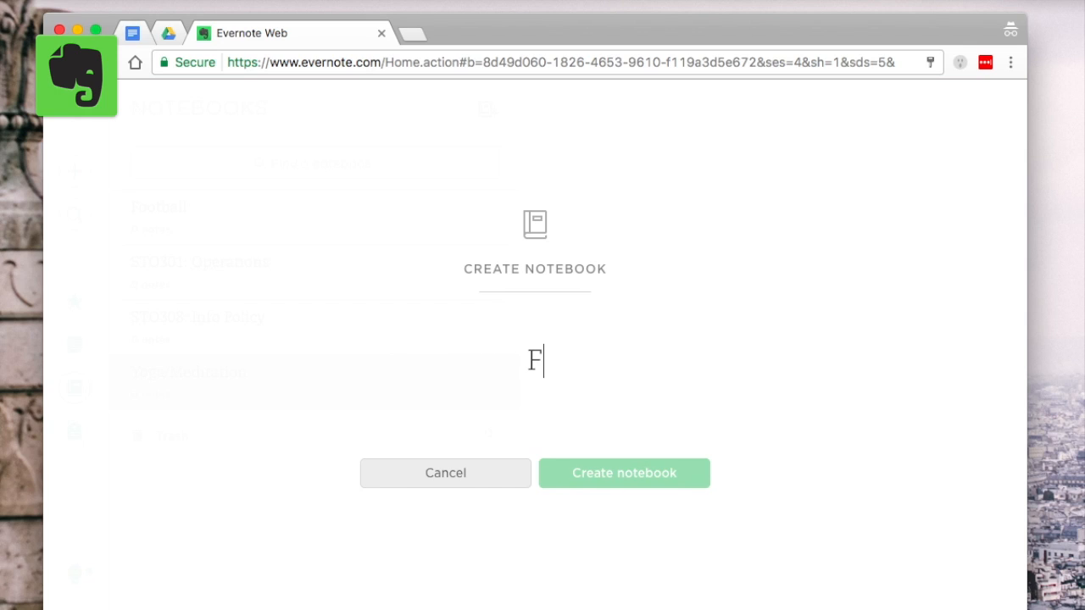
type("Ar")
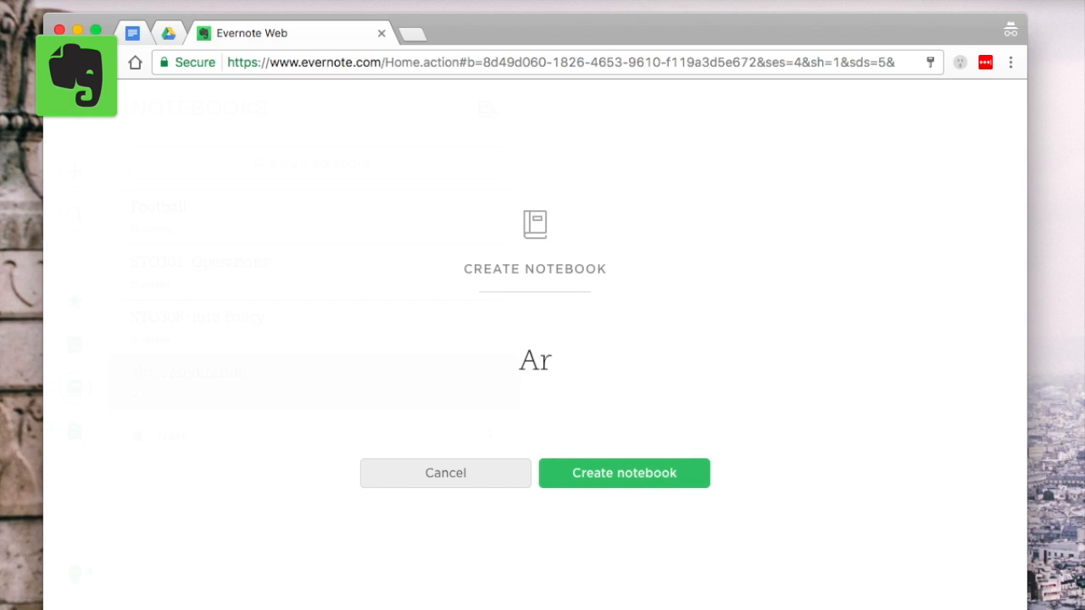
type("t")
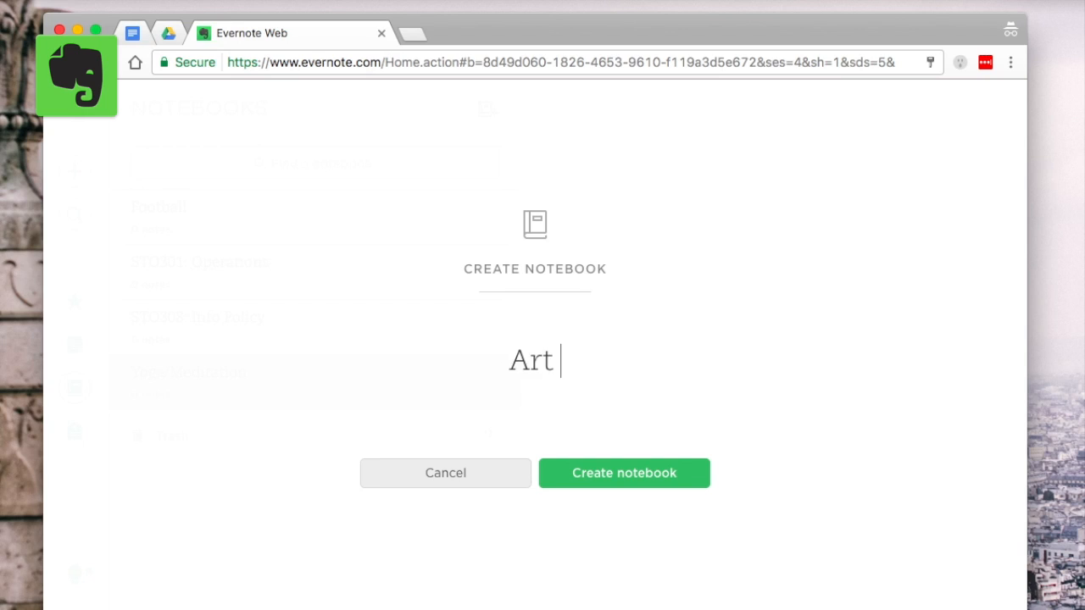
left_click(624, 473)
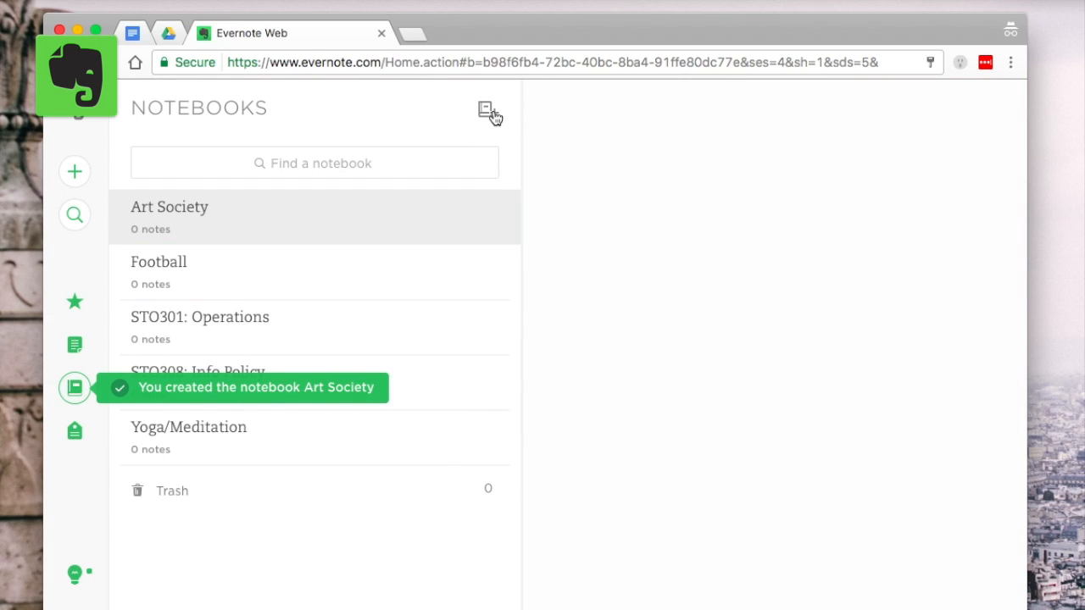
- Create the 'Travelling' notebook
left_click(486, 111)
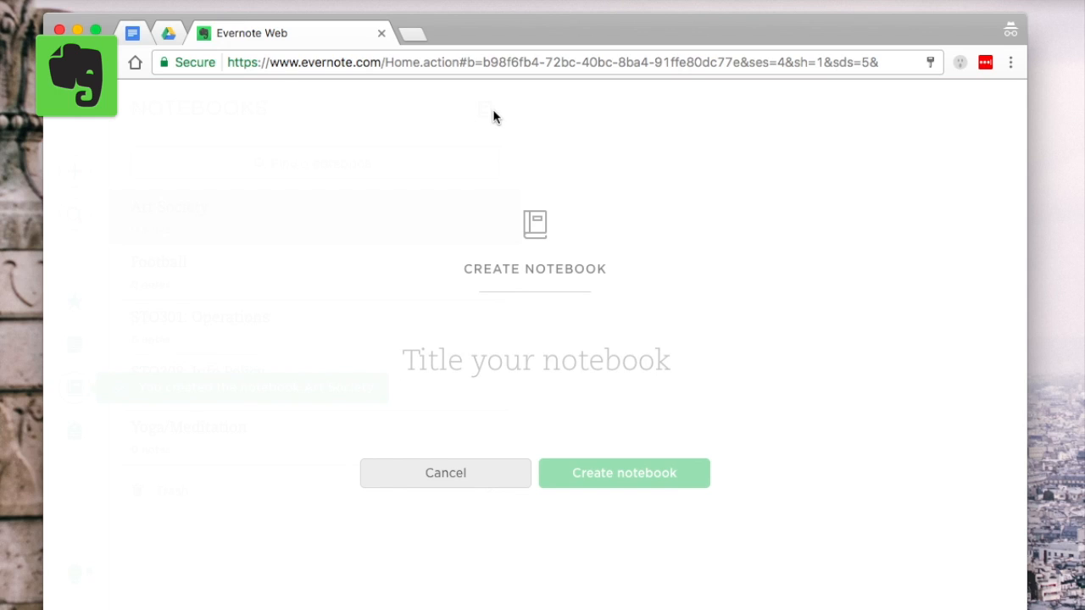
type("T")
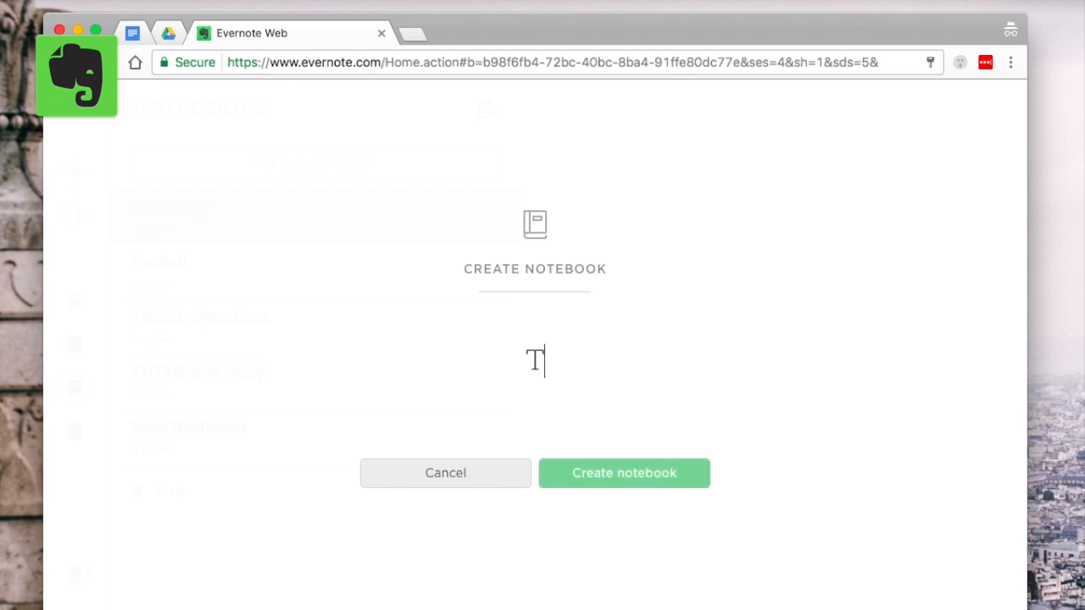
type("Travelling")
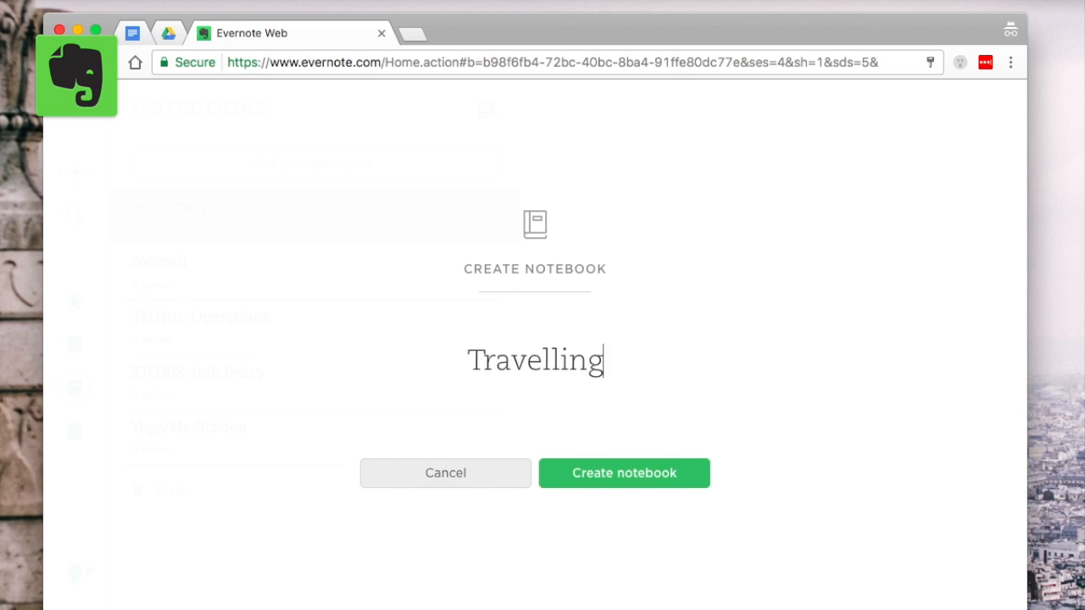
left_click(624, 473)
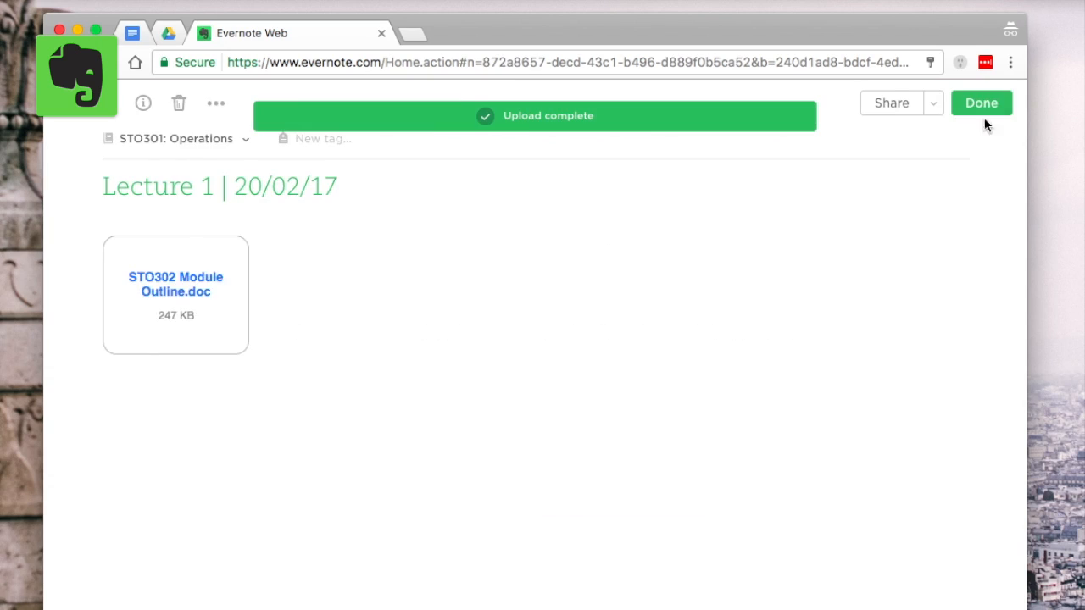
- Finish the Lecture 1 | 20/02/17 note once STO302 Module Outline.doc is uploaded
left_click(980, 102)
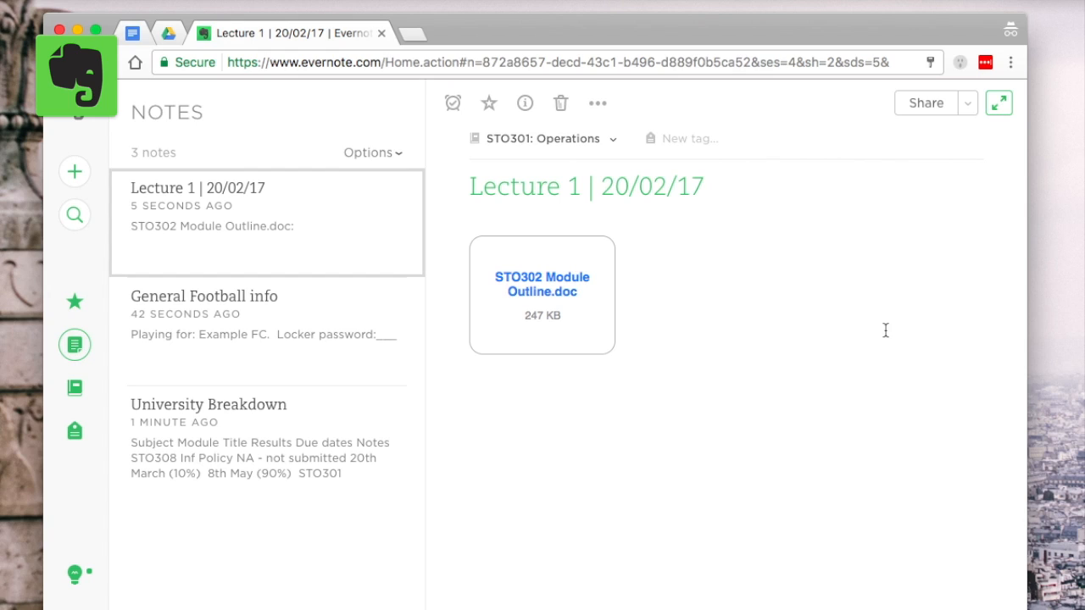
- Add 'Student Finance' and 'Lifestyle Blog' notebooks and view the full notebook list
type("Studen")
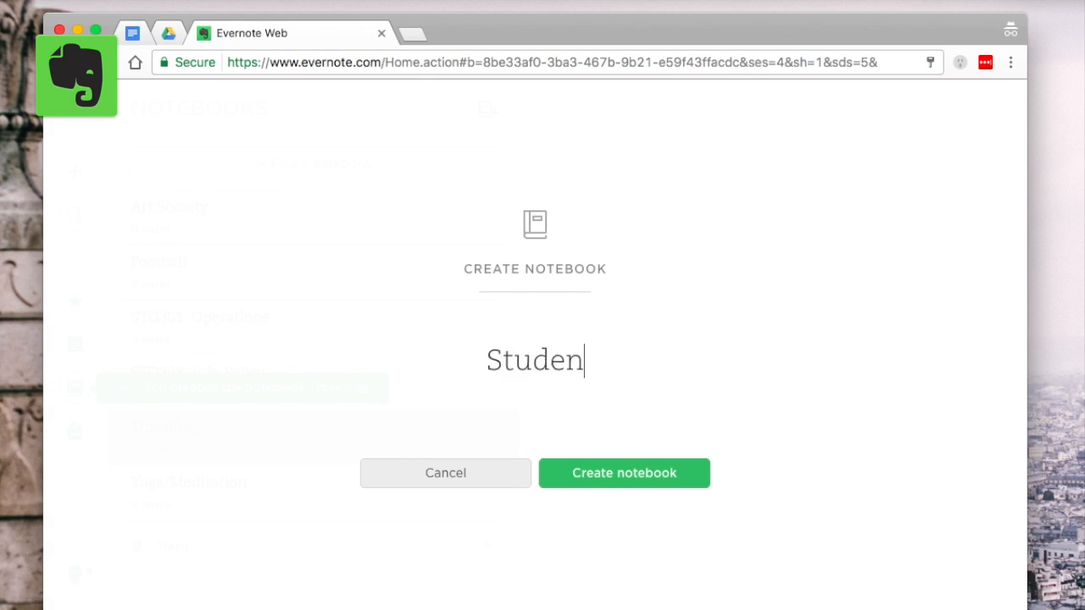
left_click(624, 473)
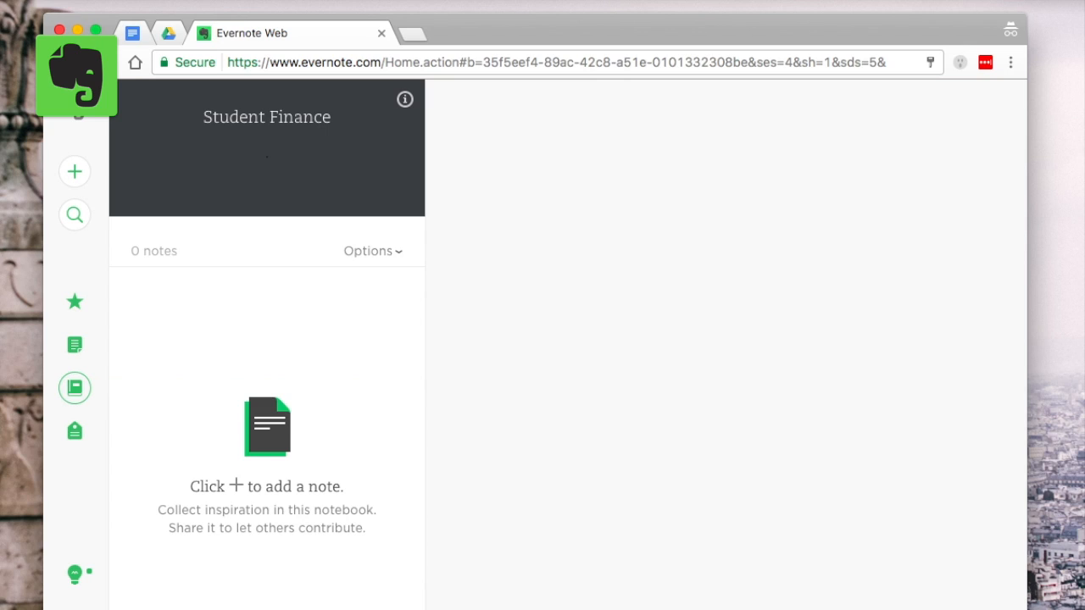
left_click(75, 388)
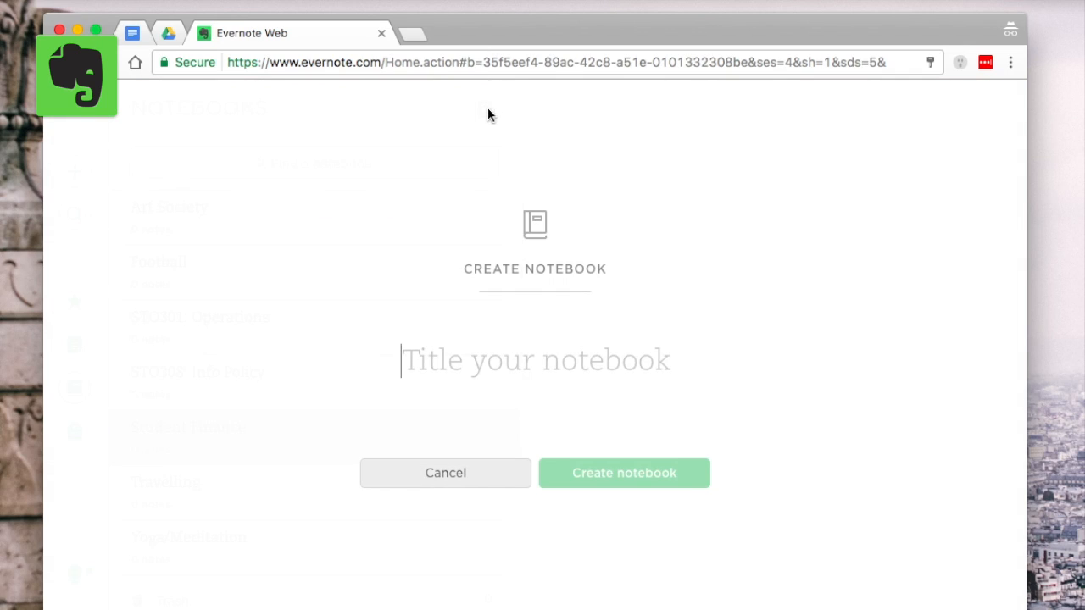
type("Lifest")
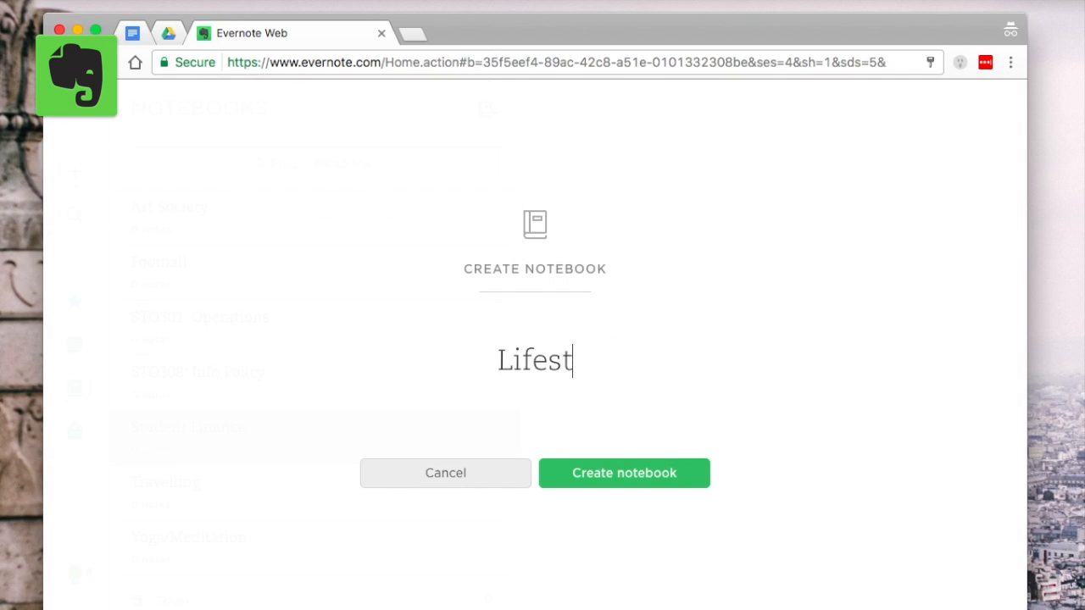
left_click(624, 473)
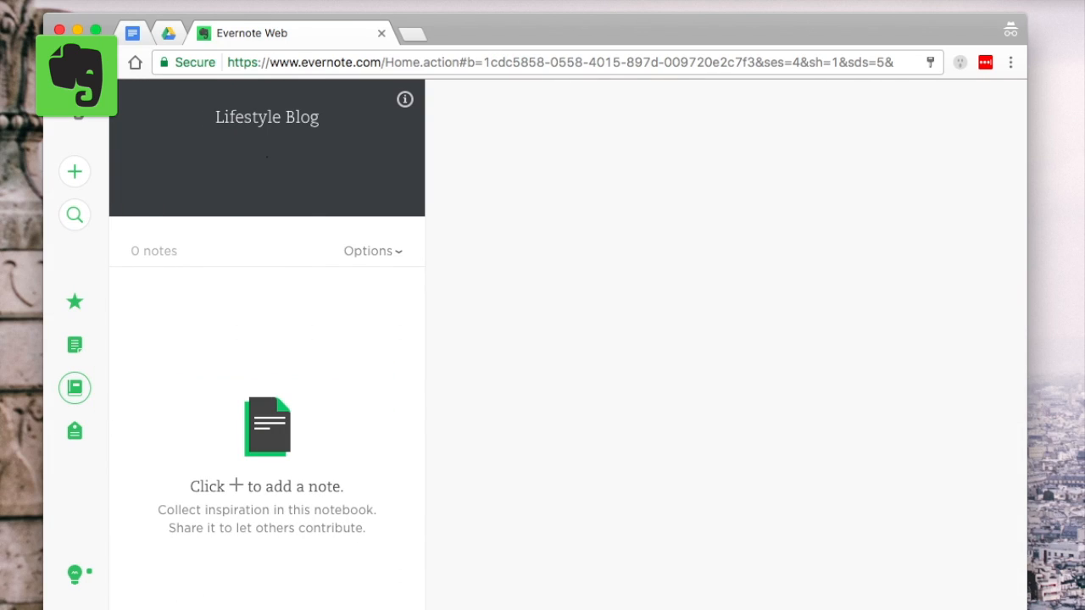
left_click(75, 388)
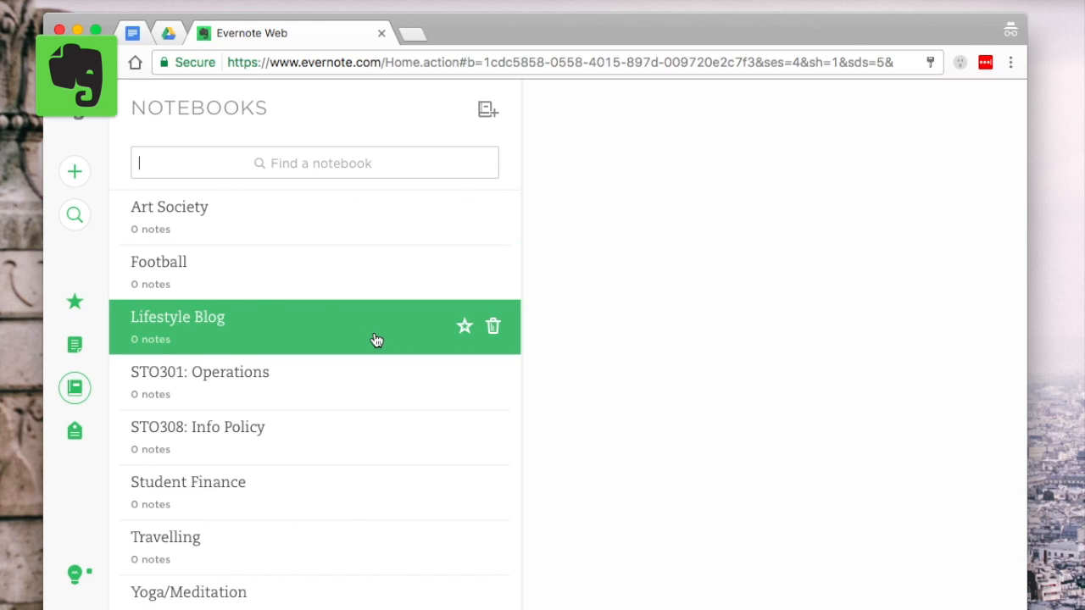
mouse_move(487, 130)
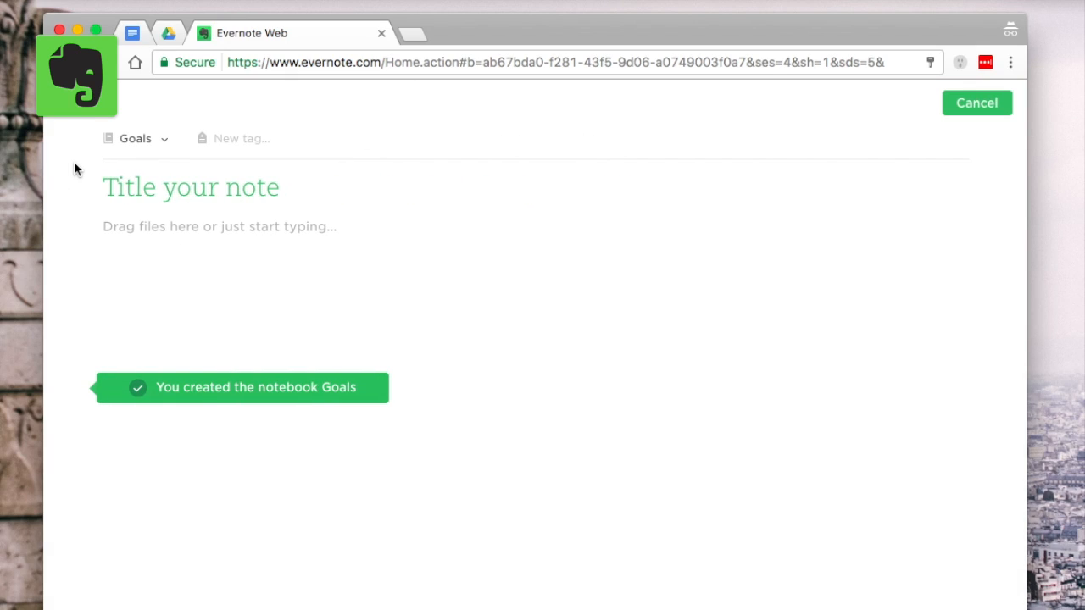
- Title the Goals note 'University Breakdown' and start filling its table headers
type("Un")
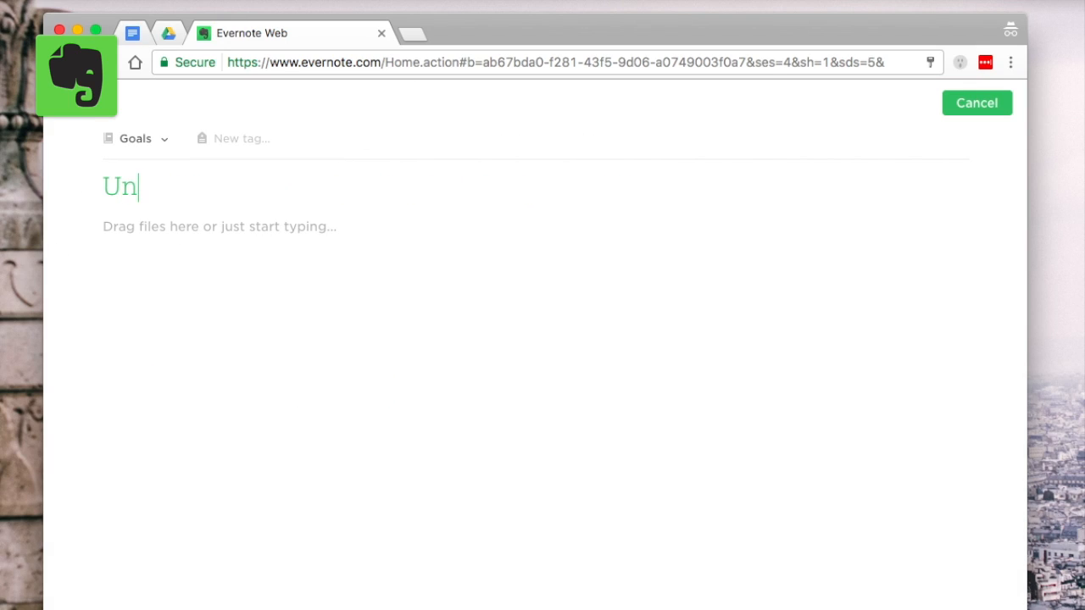
type("iversity Breakdown")
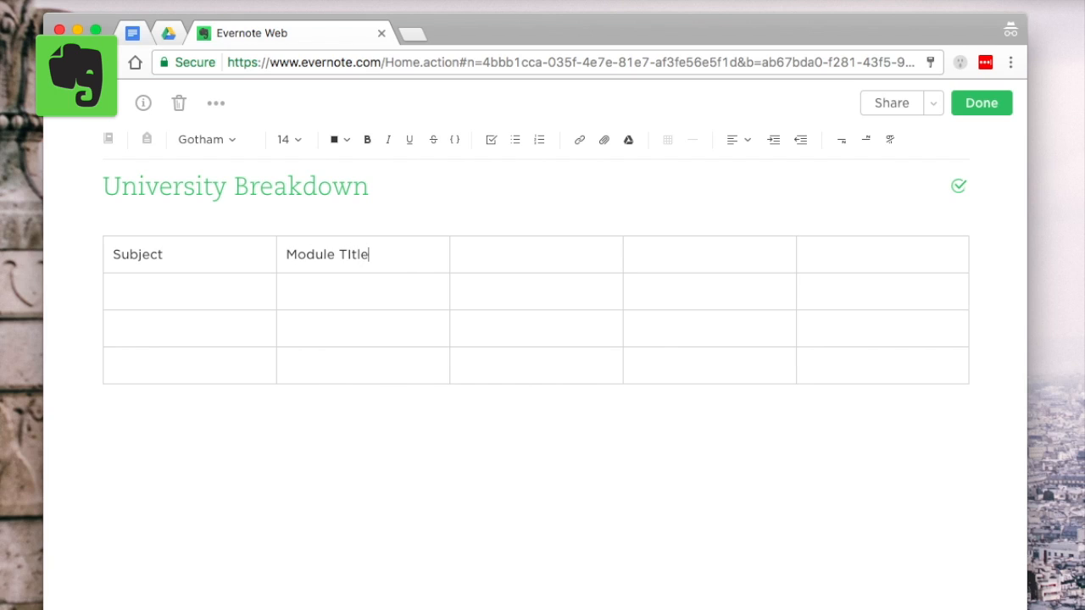
left_click(535, 254)
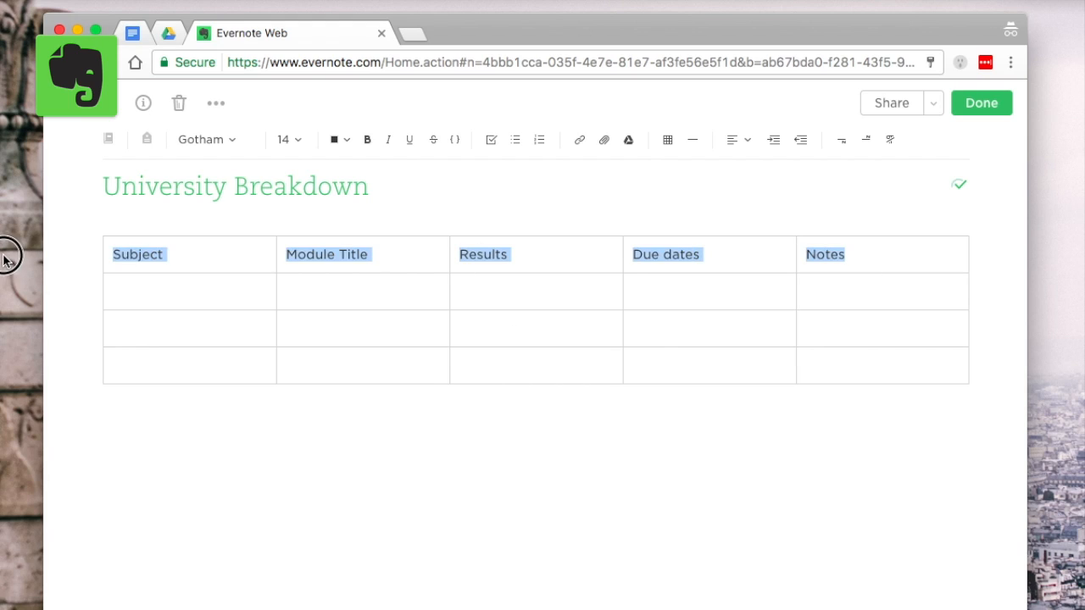
- Fill the STO308 Info Policy row: NA - not submitted, due 20th March (10%)
type("STO308")
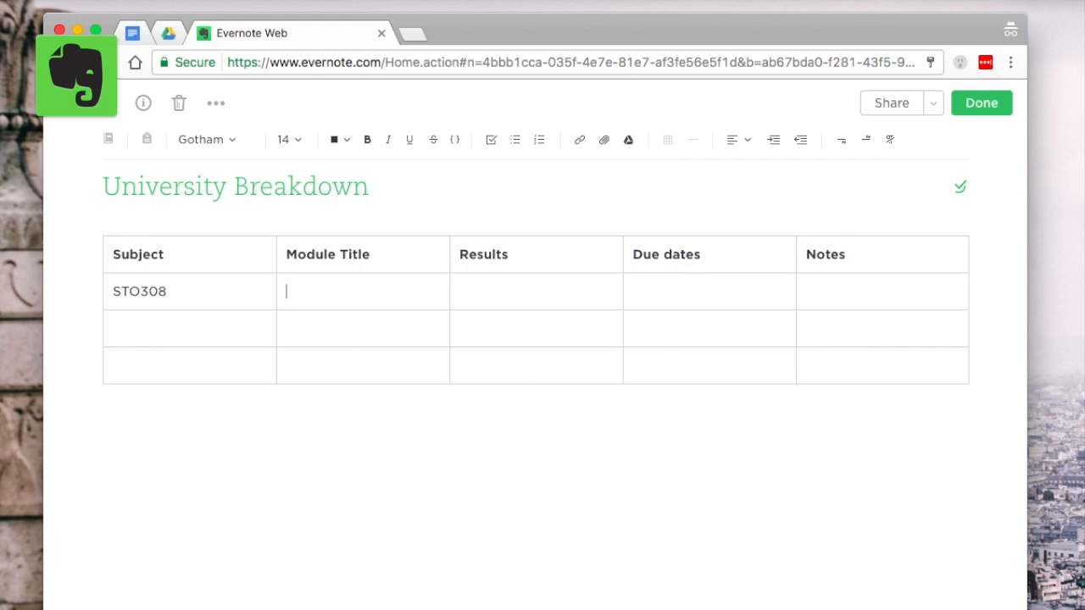
type("Inf P")
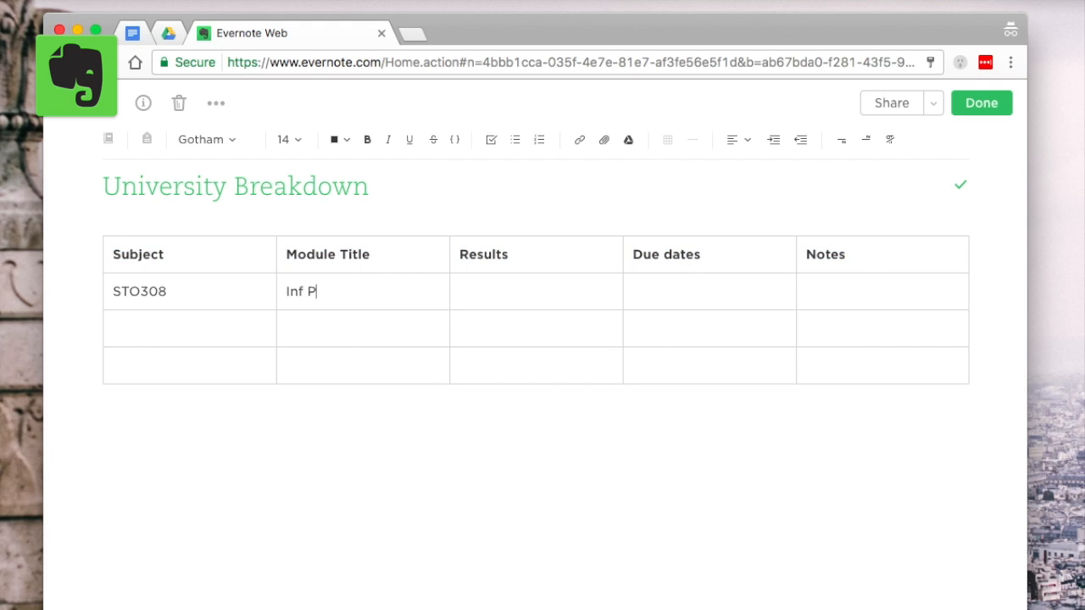
type("olicy")
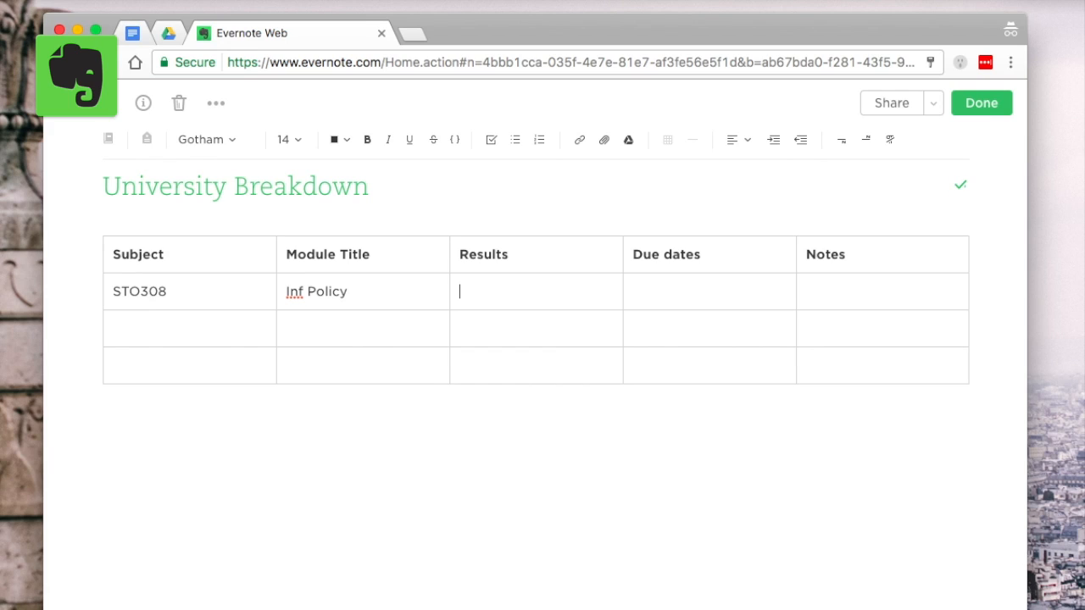
type("NA - not submitted")
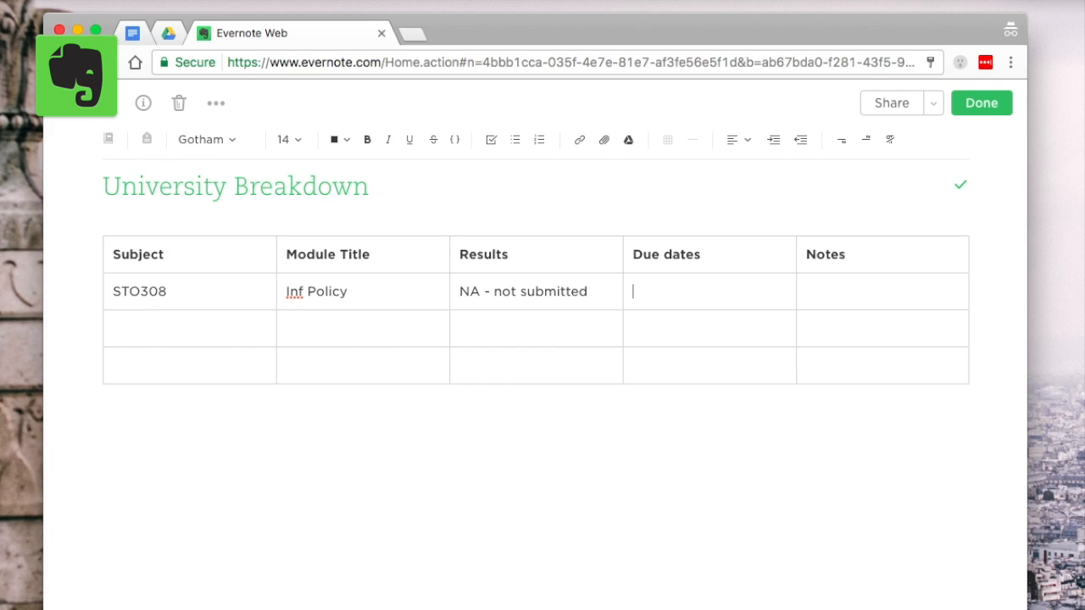
type("20th March (10%))")
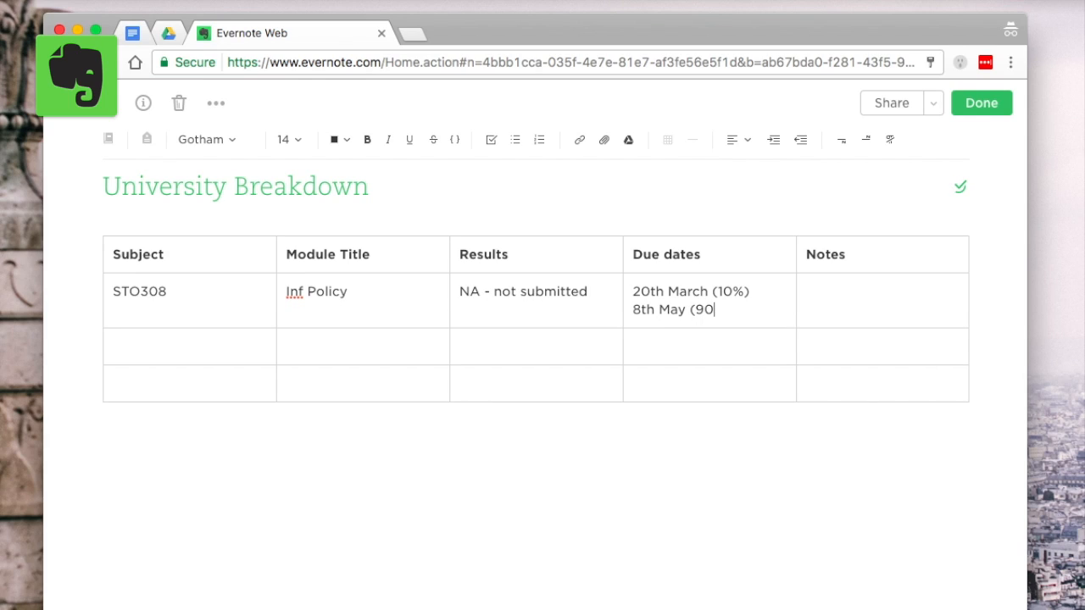
- Fill the STO301 Operations row with due date 20th March (25%)
type("STO301")
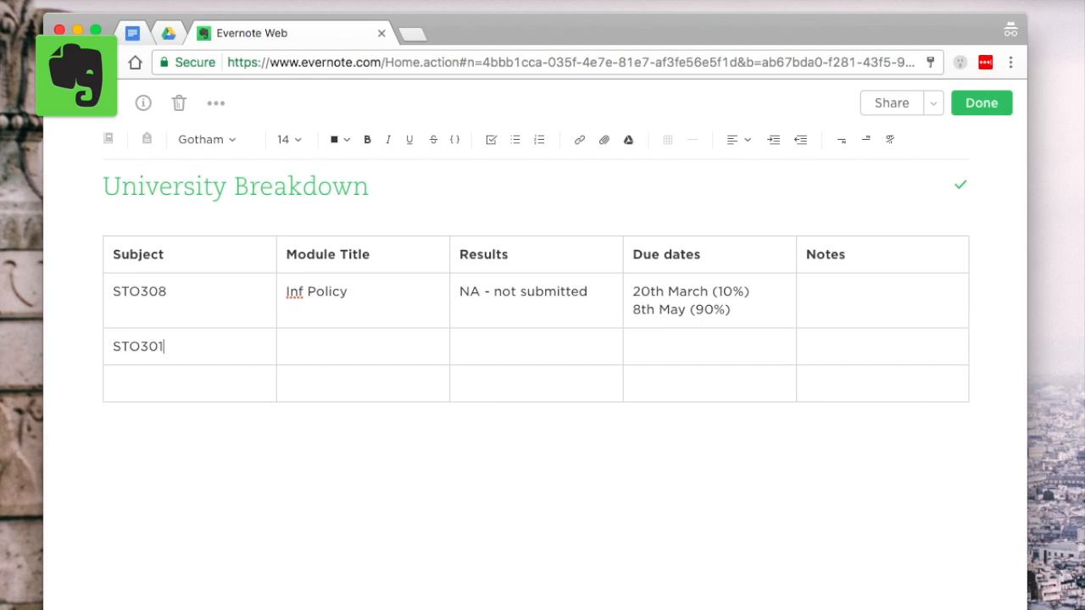
type("Operations")
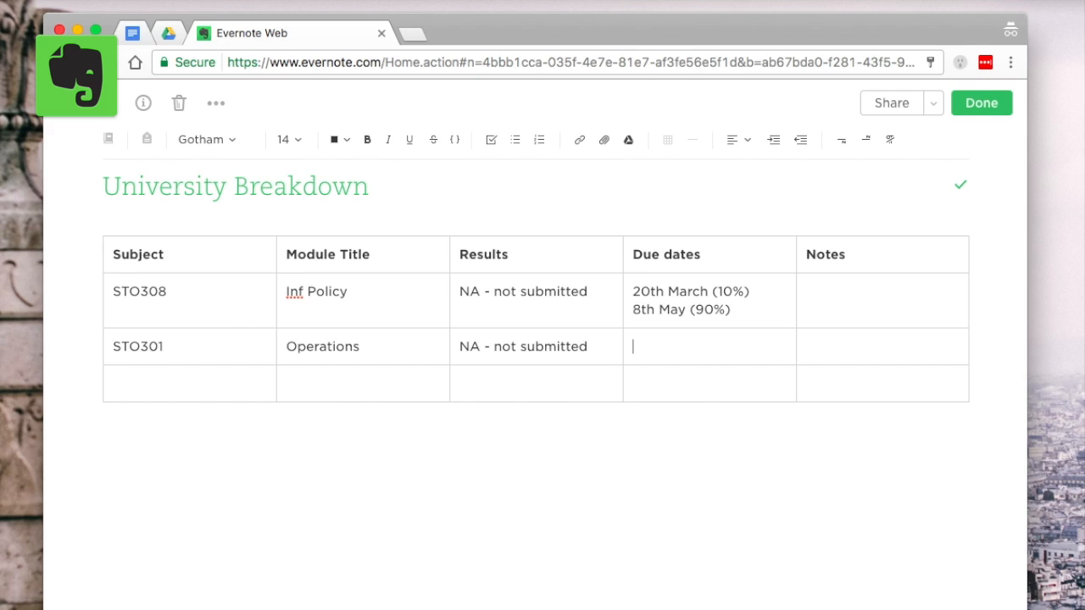
type("20th March (25%)")
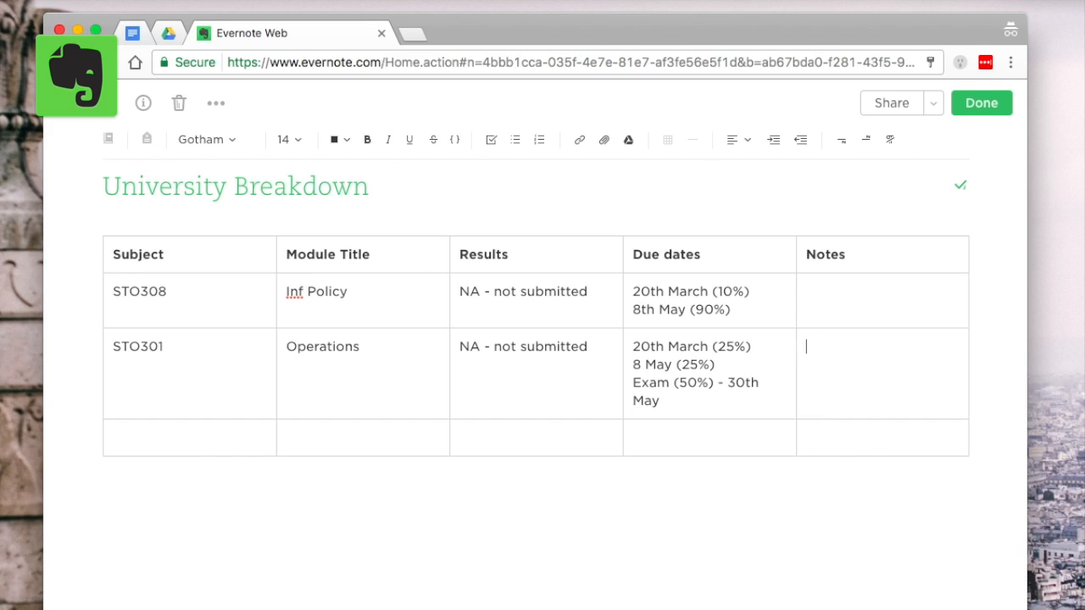
- Fill the Dissertation row with result 63 and due date 8th May, then finish editing
type("Dissertation")
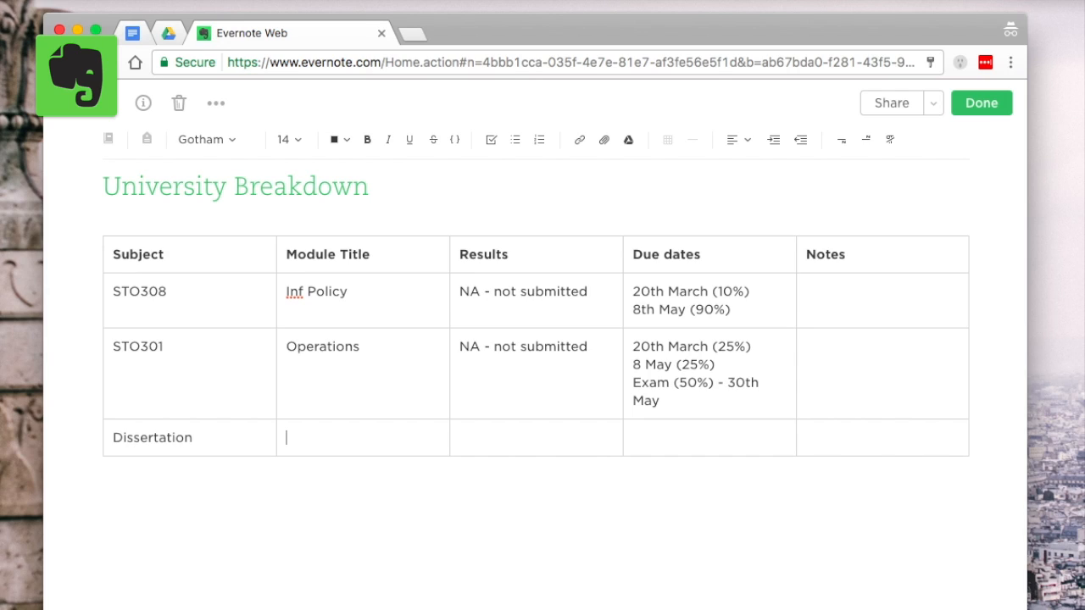
type("Dissertation")
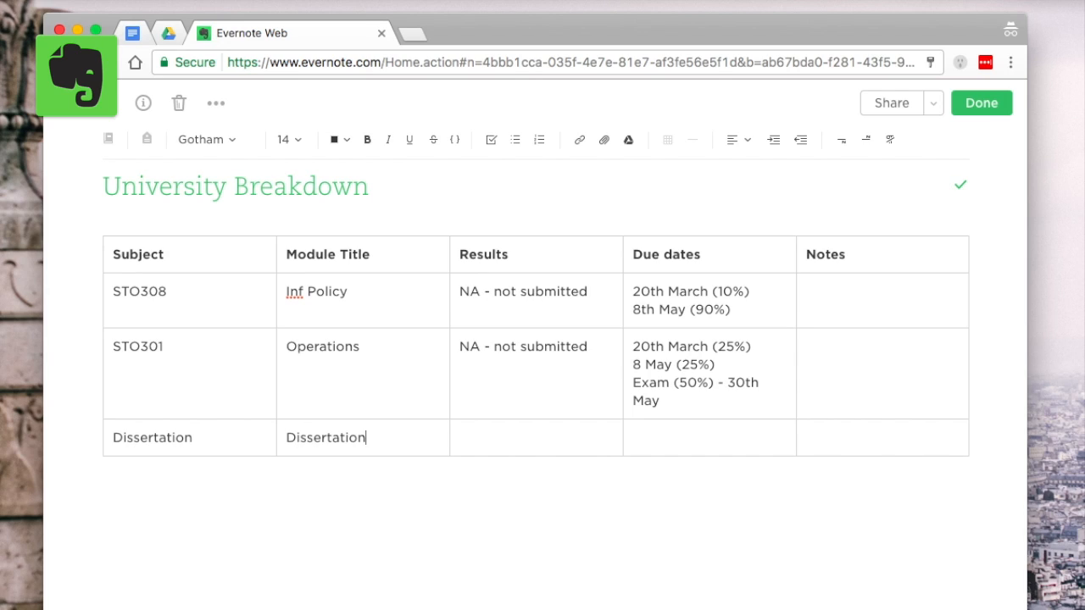
type("63% so far... (50%")
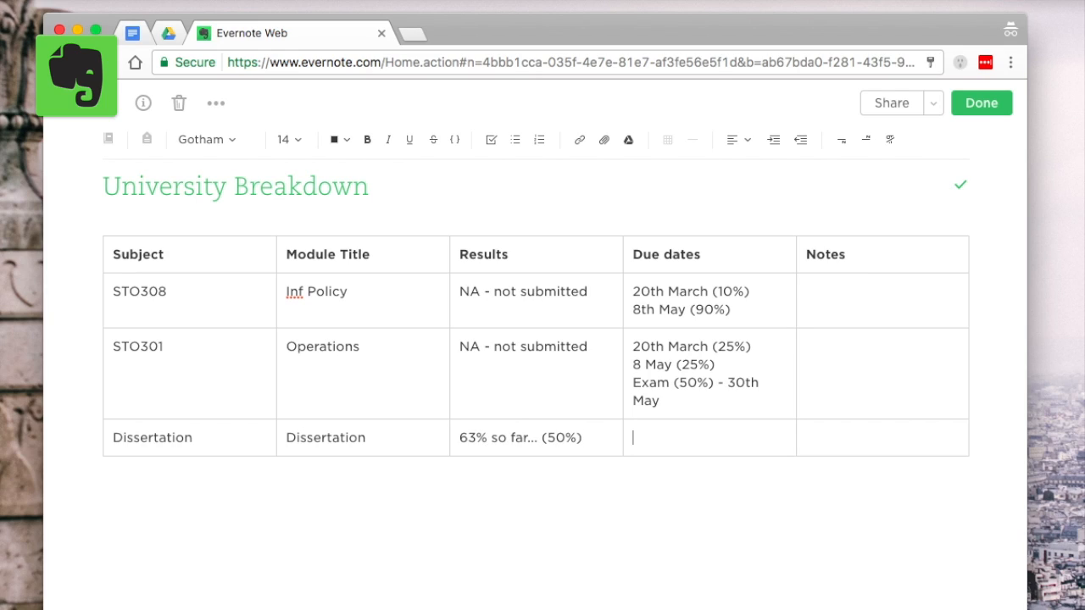
type("8th May deadline")
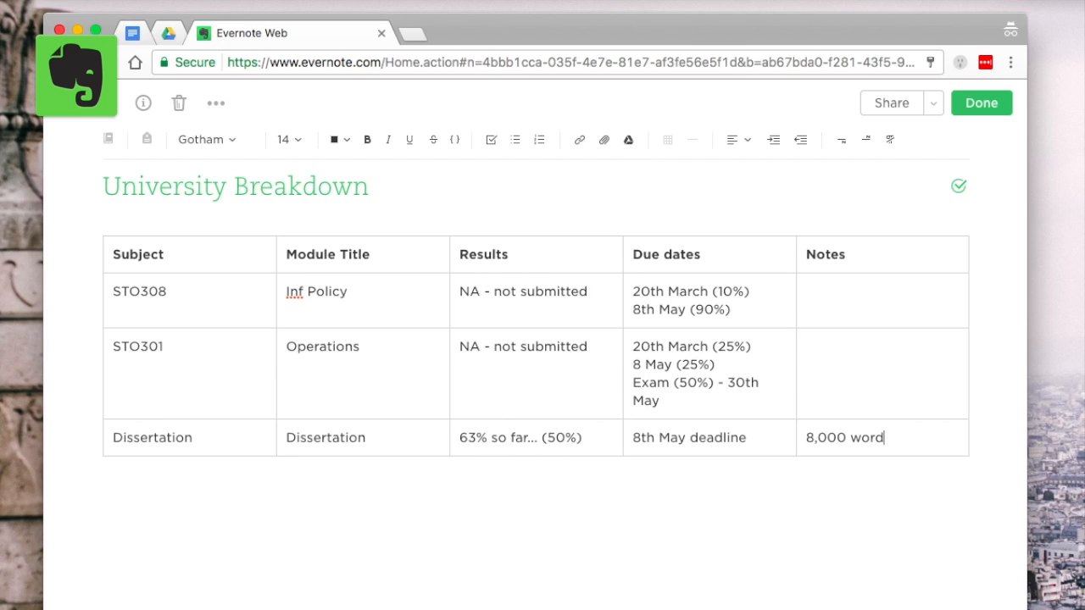
type("s")
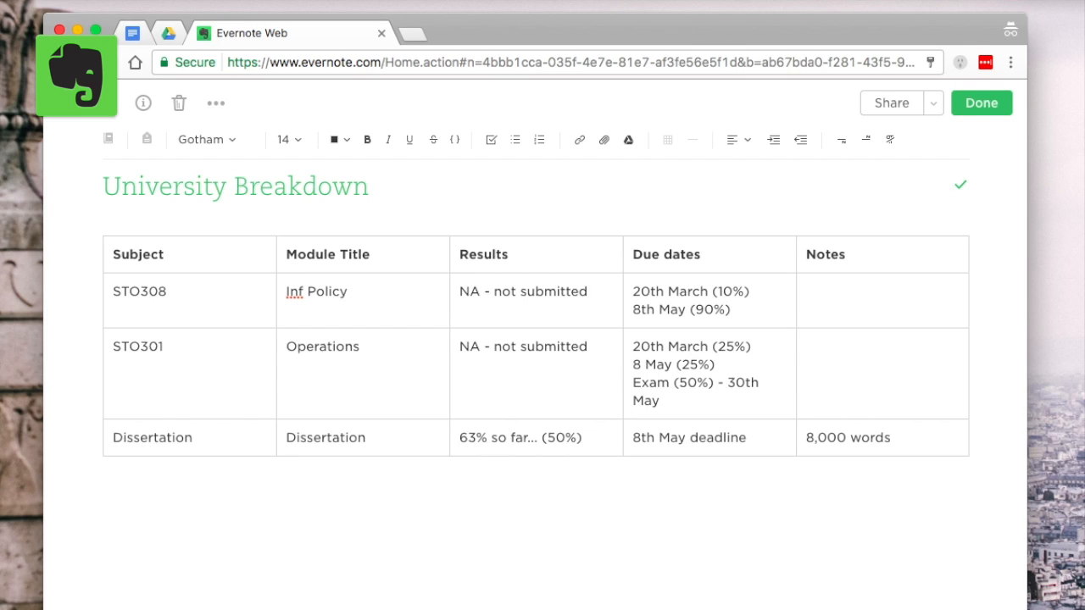
left_click(981, 103)
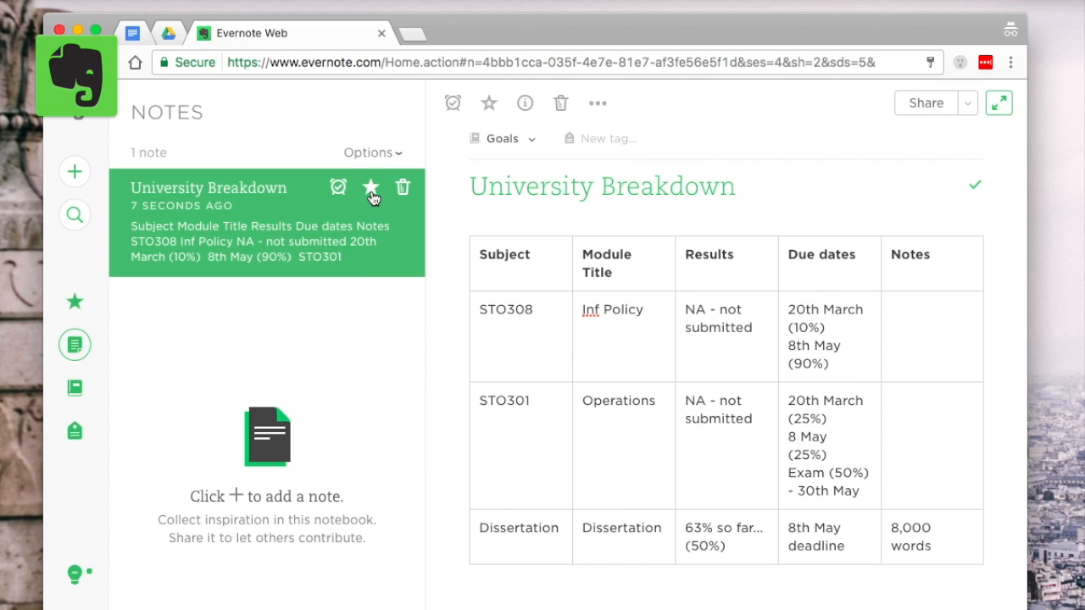
- Check University Breakdown in Shortcuts, then start a blank note in the Football notebook
left_click(75, 301)
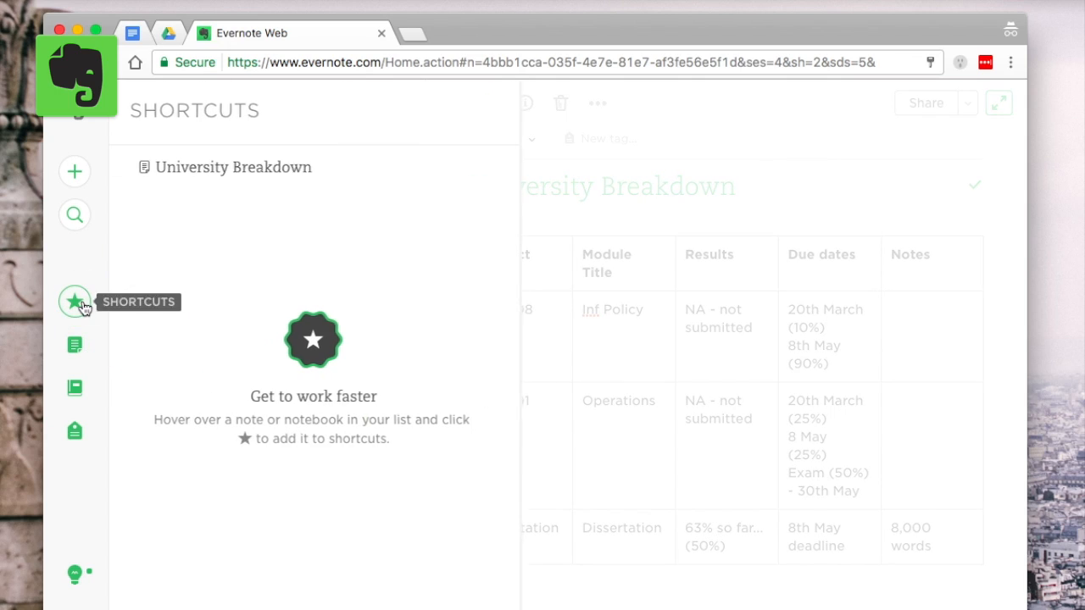
mouse_move(439, 478)
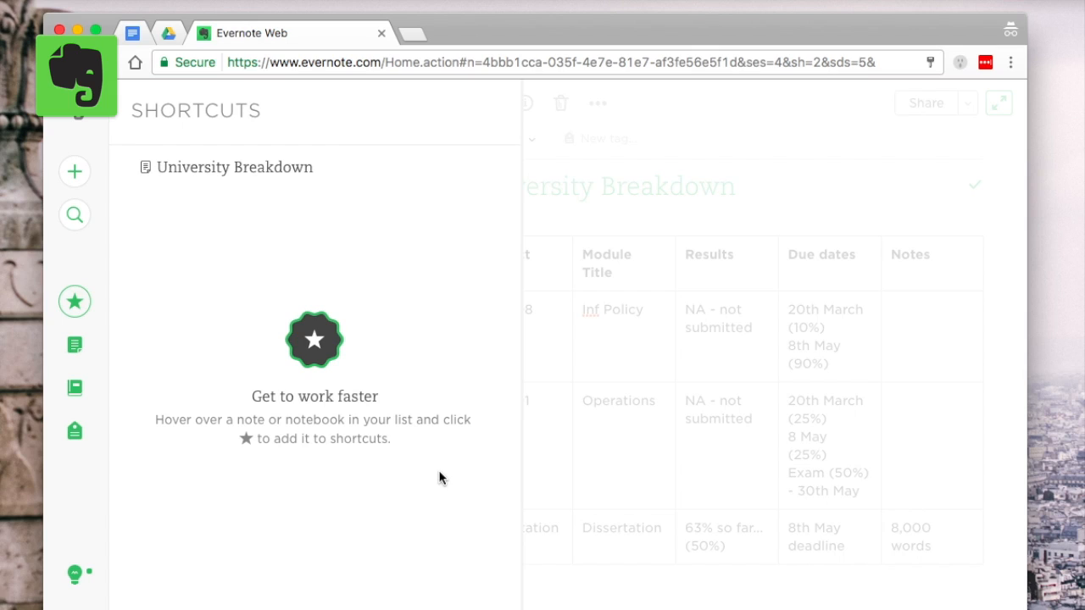
mouse_move(633, 432)
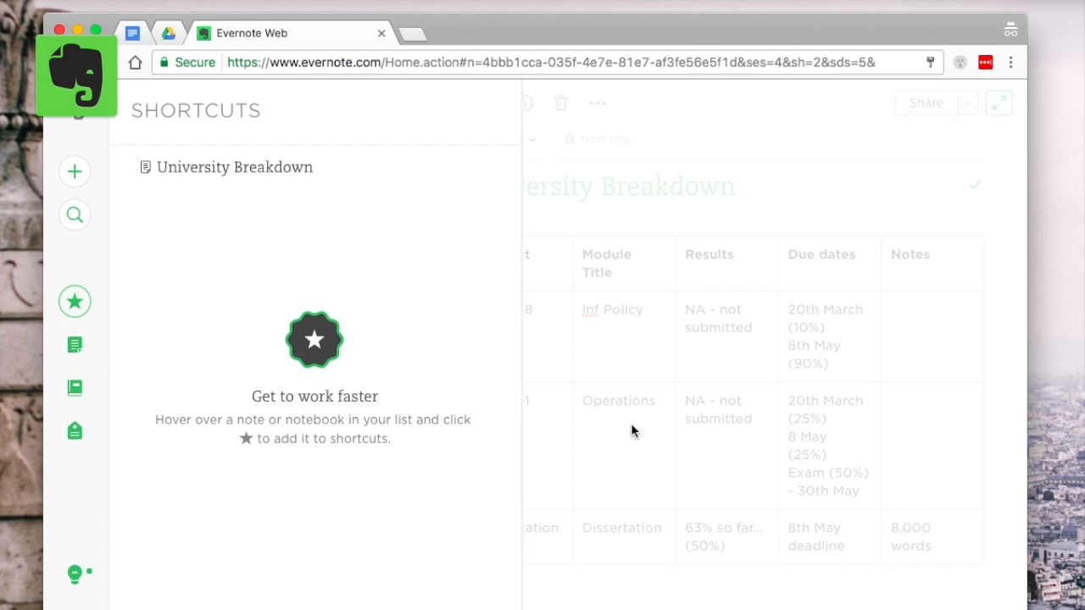
left_click(74, 388)
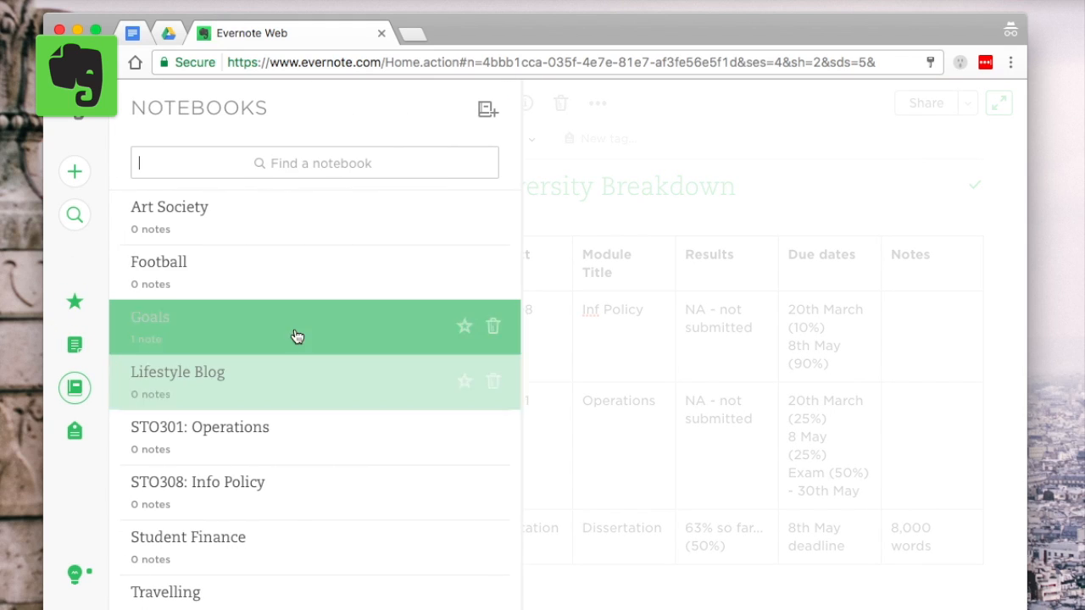
left_click(158, 261)
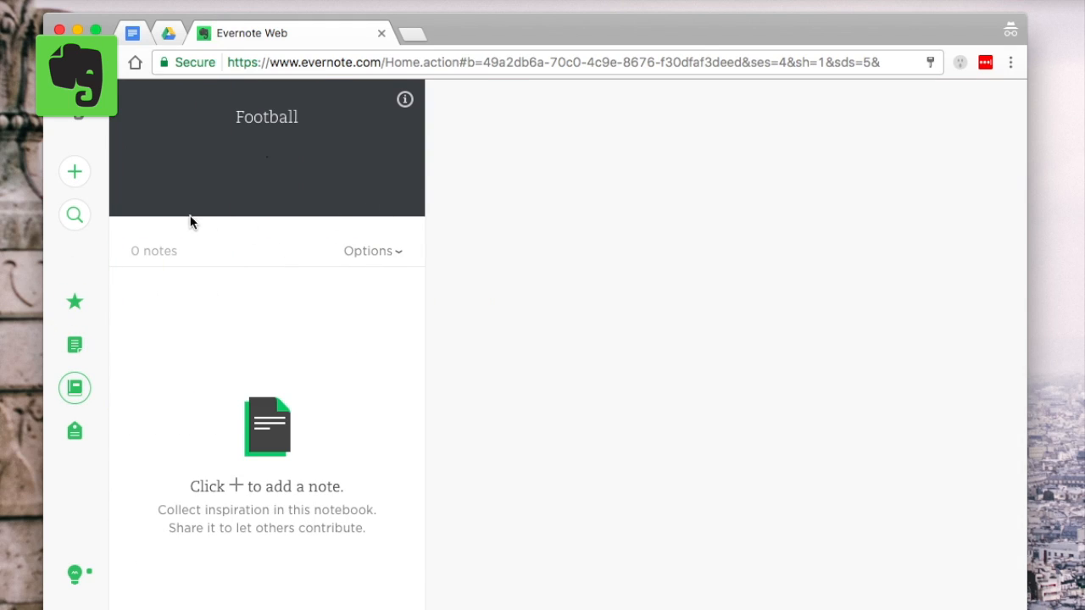
left_click(75, 171)
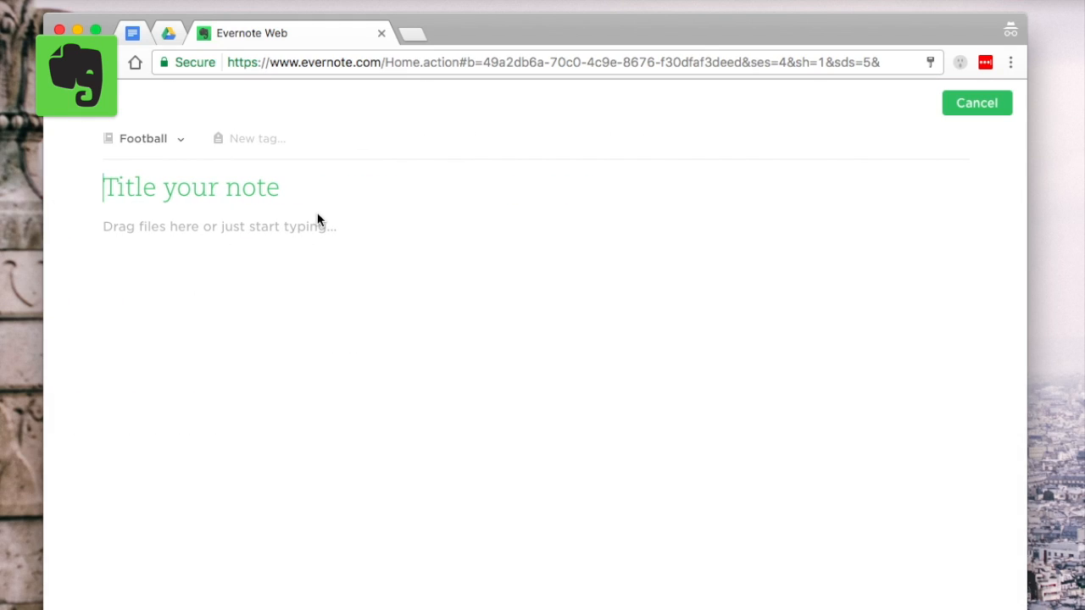
- Title the note 'General Football info' and add 'Playing for: Example FC.'
type("General F")
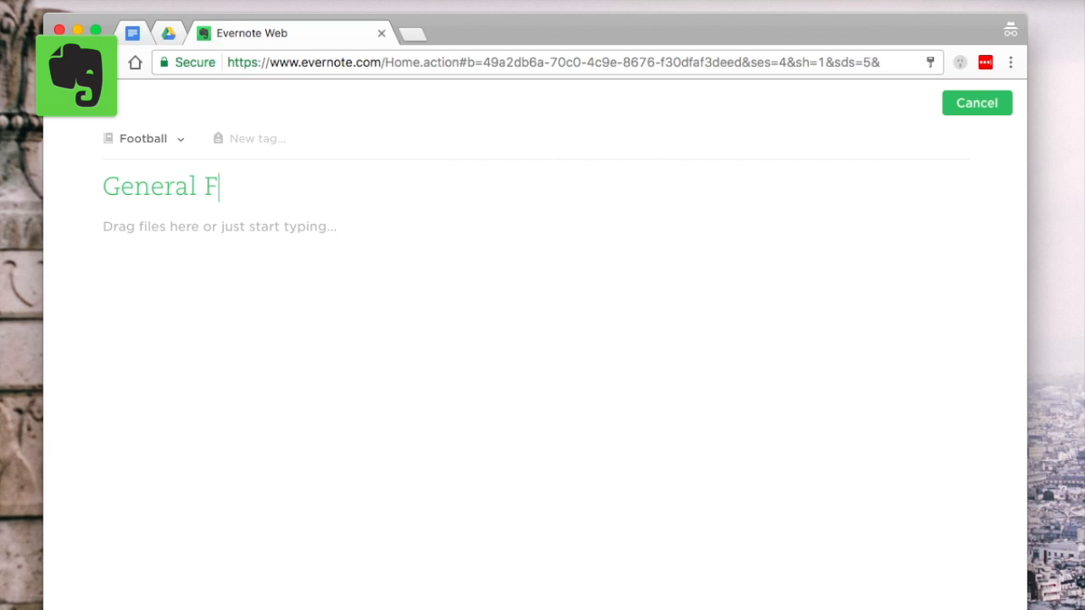
type("ootball info")
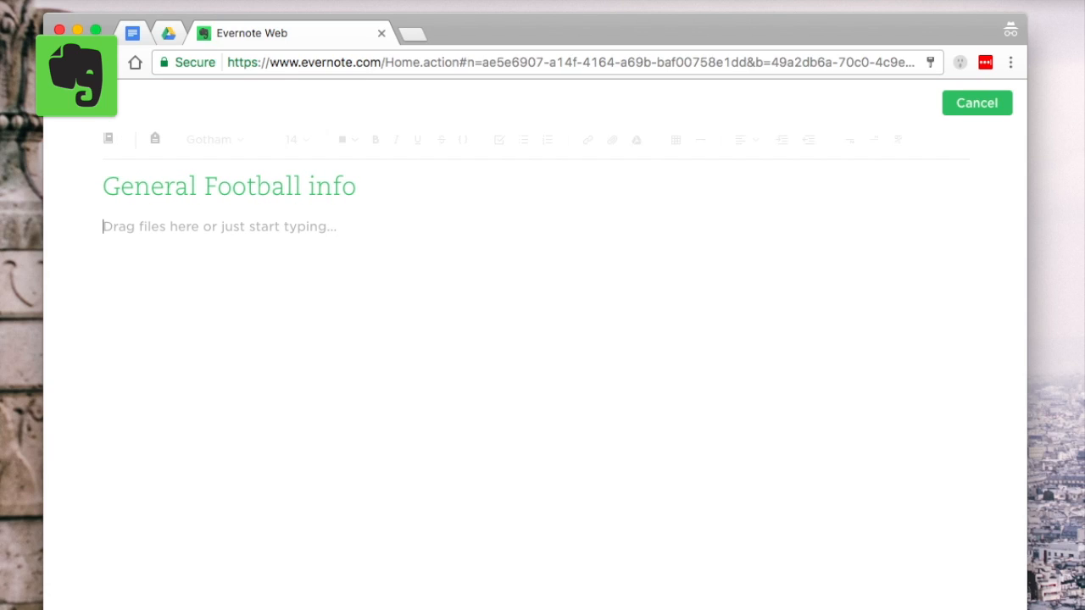
type("Playing")
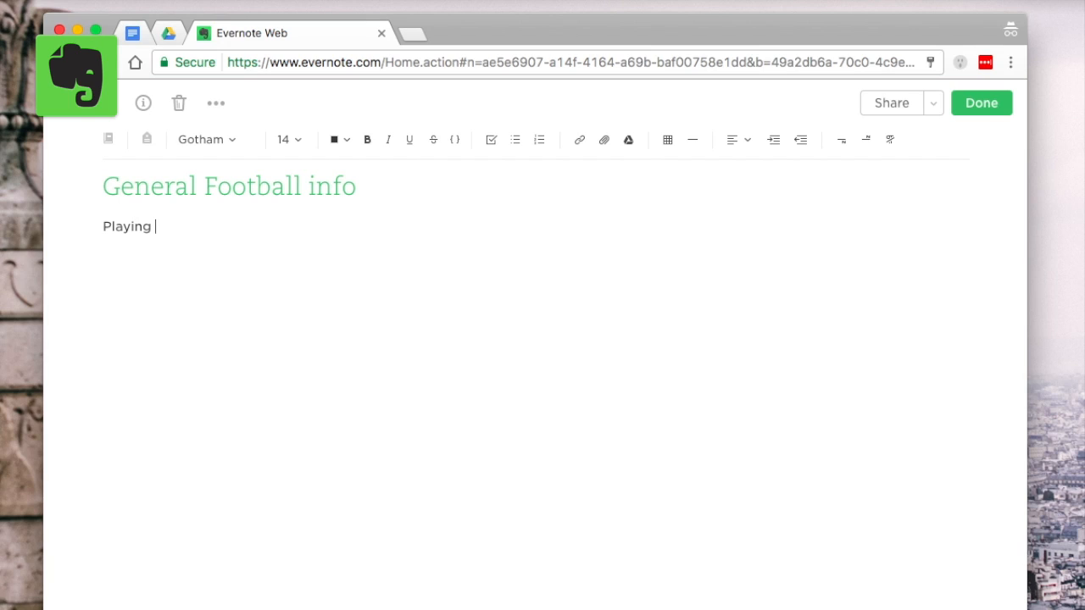
type("for:")
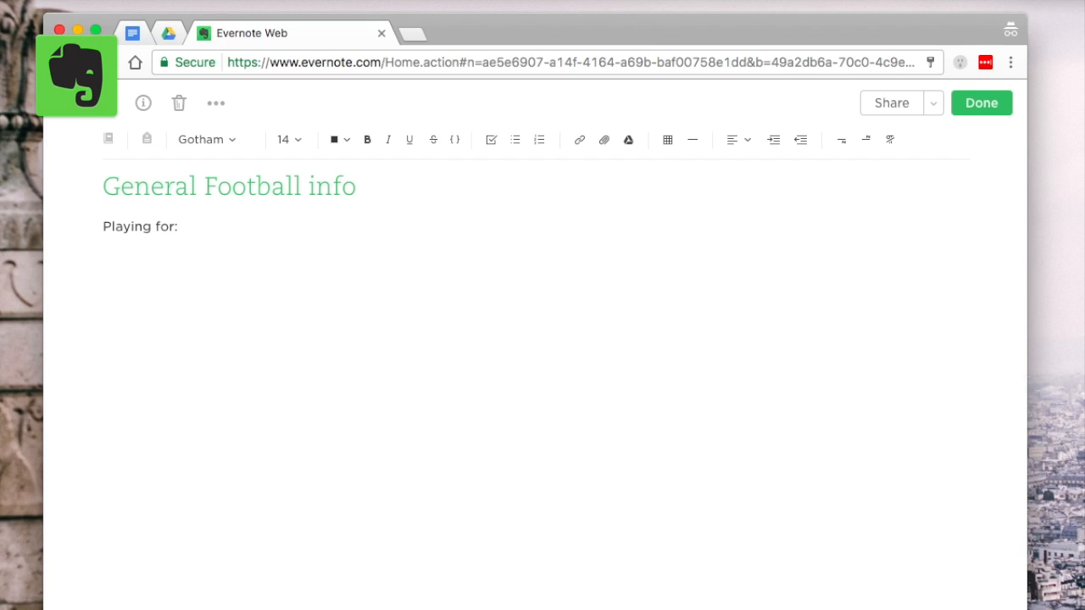
type("Examp")
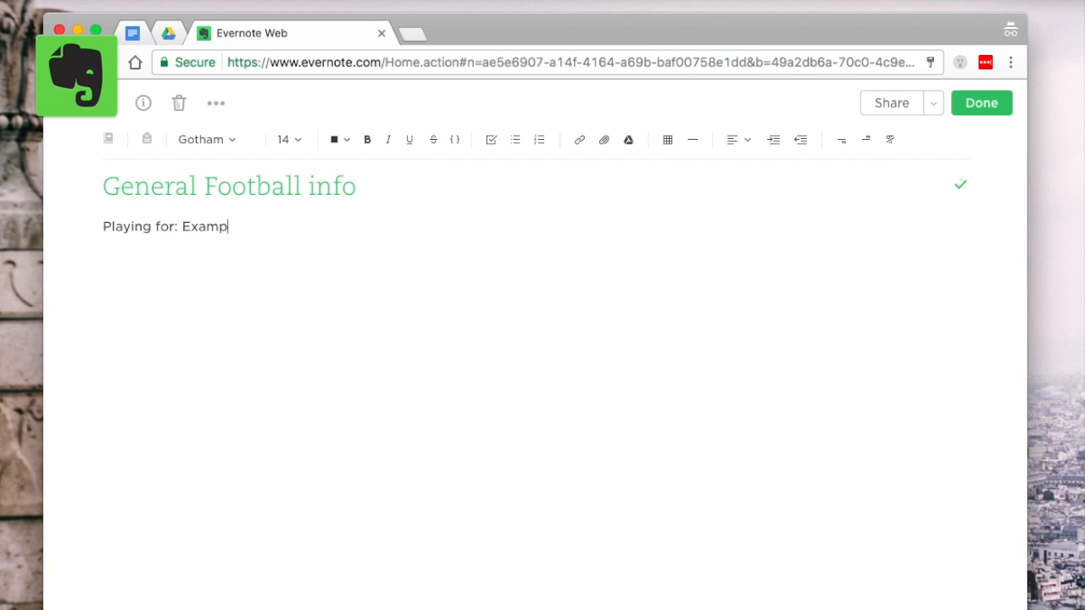
type("le FC.")
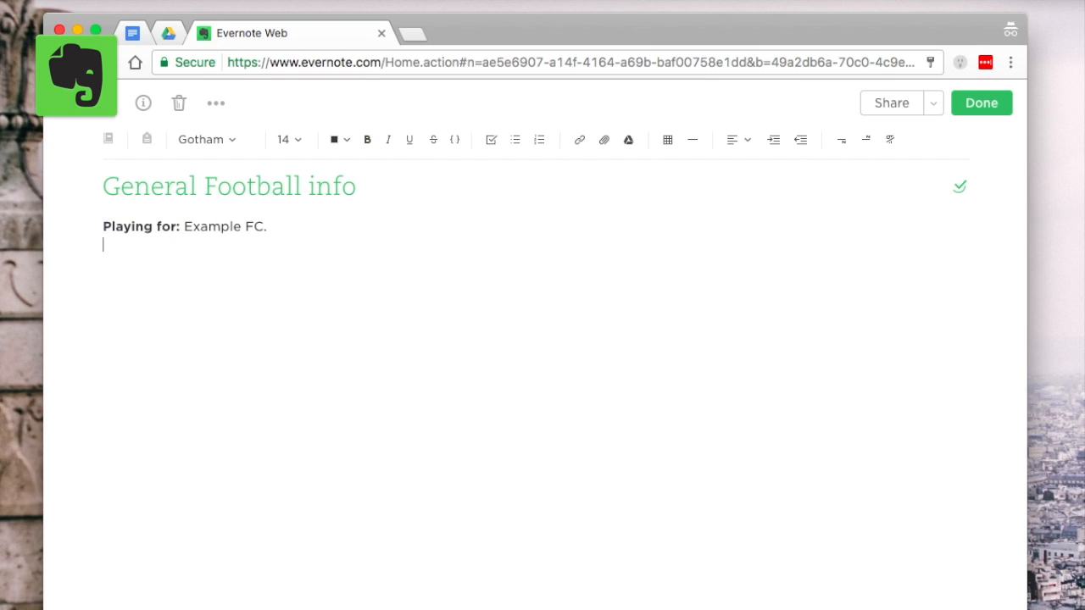
- Begin a 'Locker password' line in the note body
type("Locke")
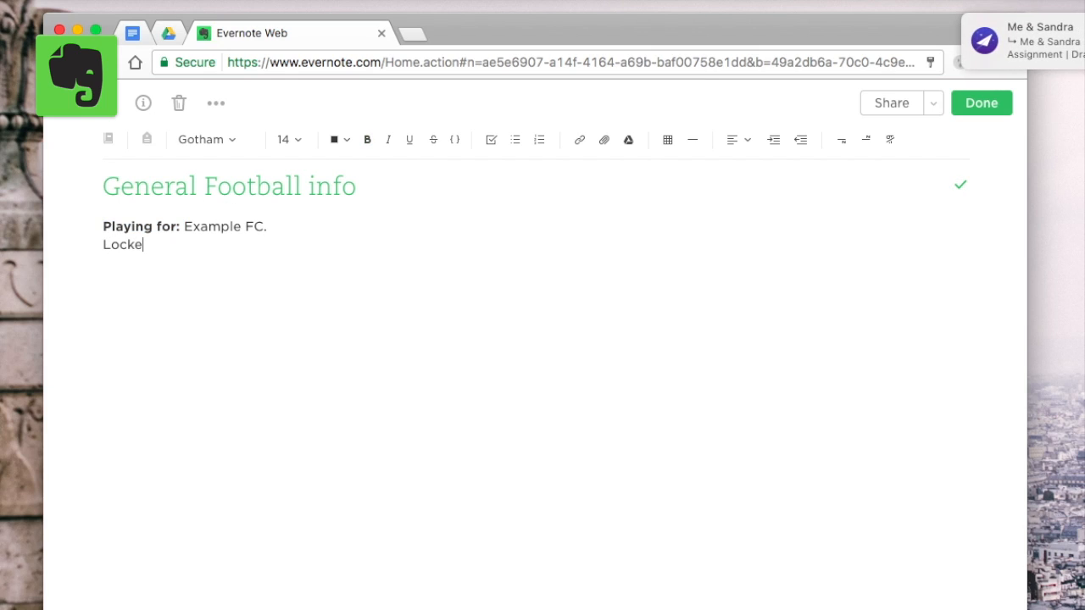
type("r pass")
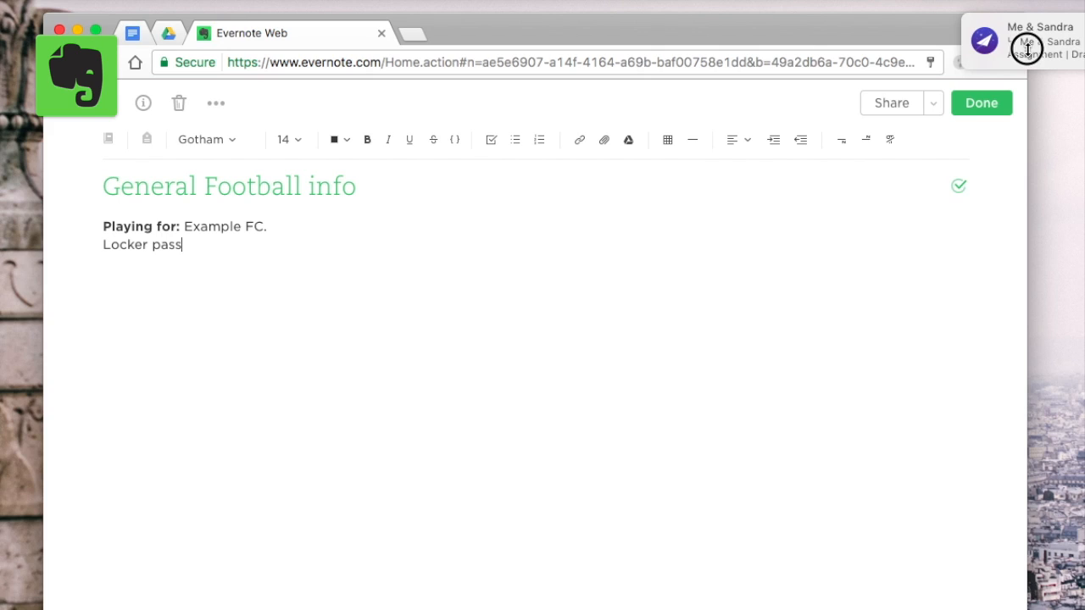
type("wo")
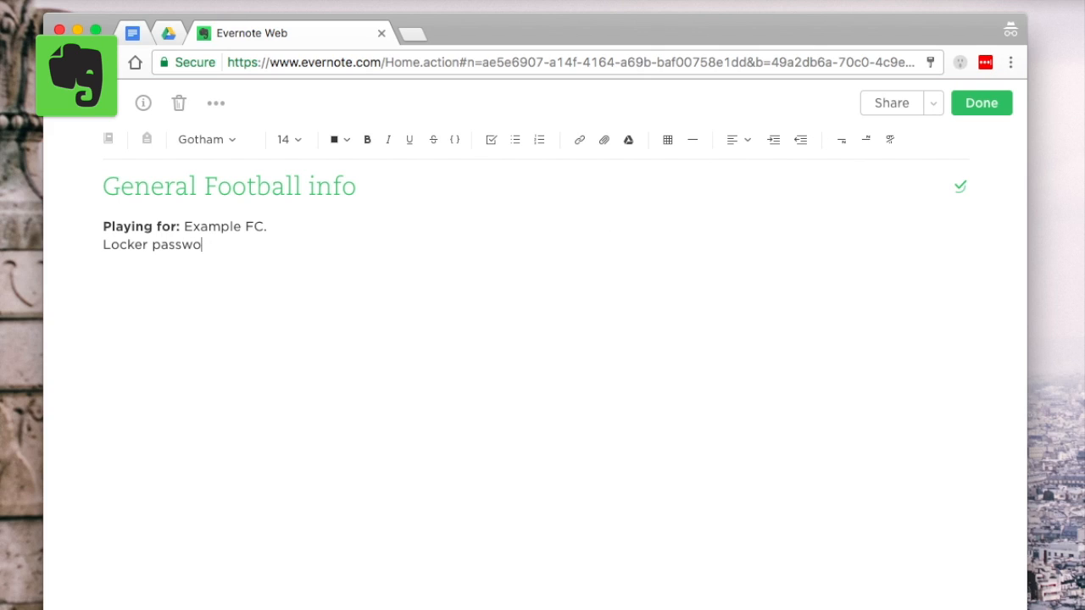